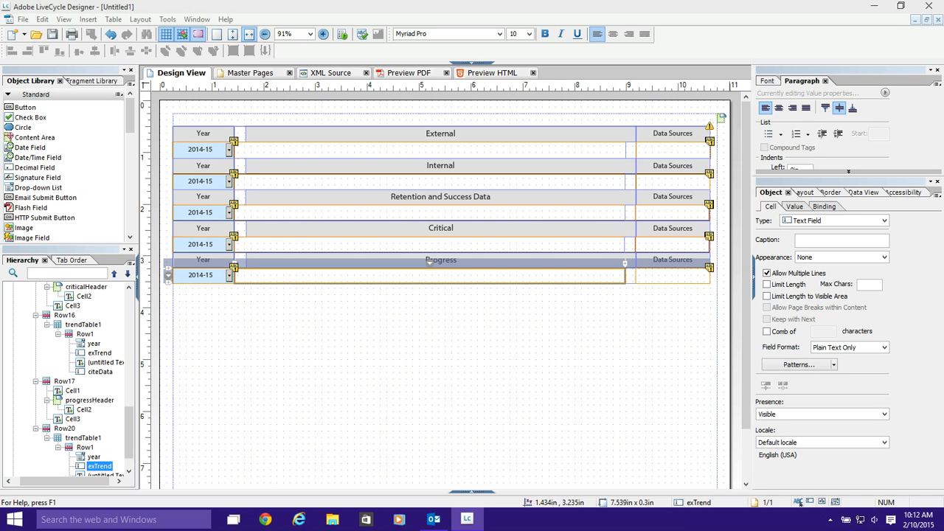
mouse_move(242, 72)
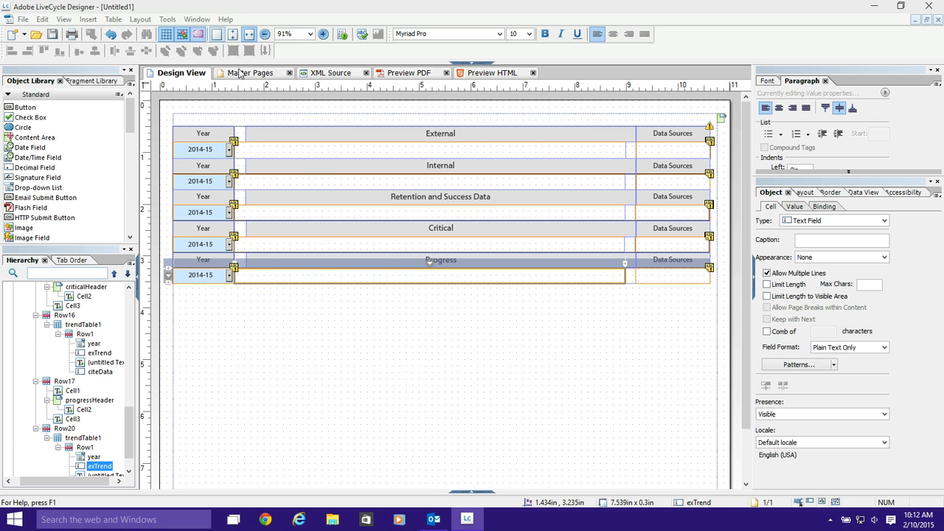
Preview the form as a PDF and type test text into the External field.
click(410, 72)
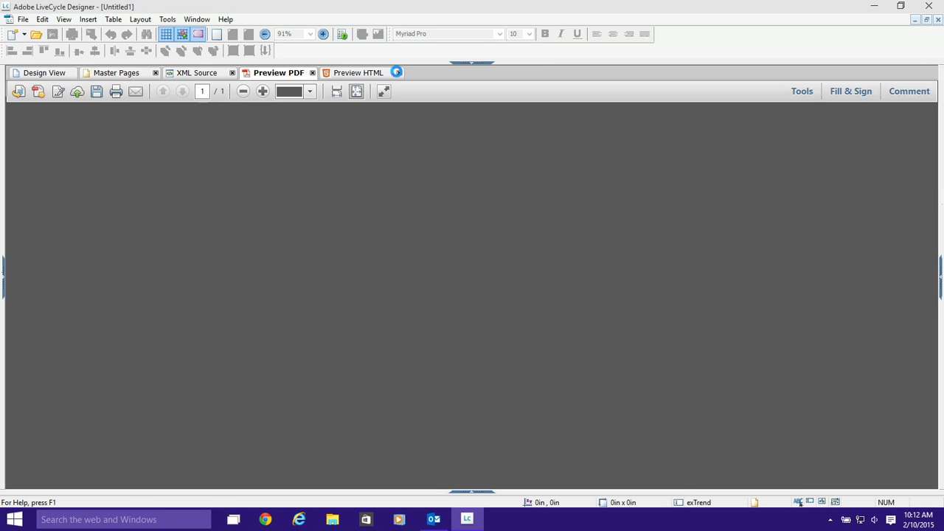
click(281, 73)
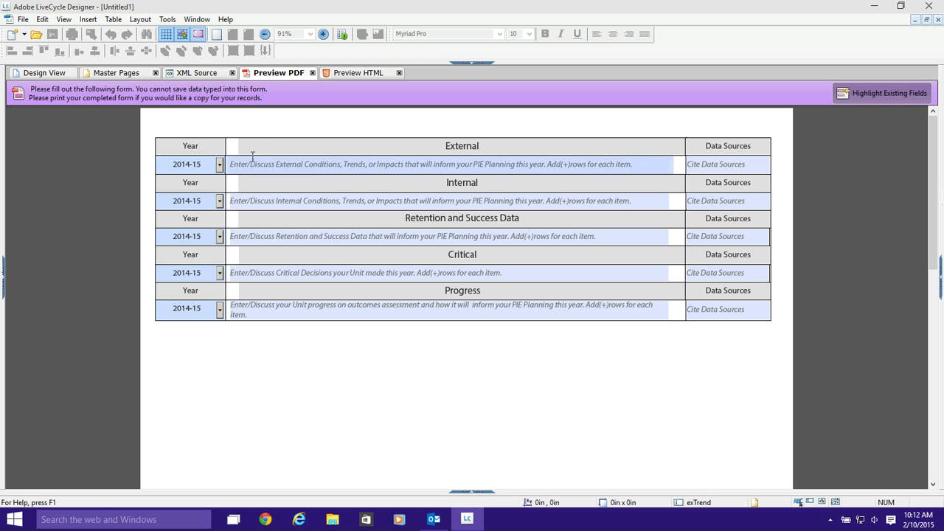
mouse_move(282, 310)
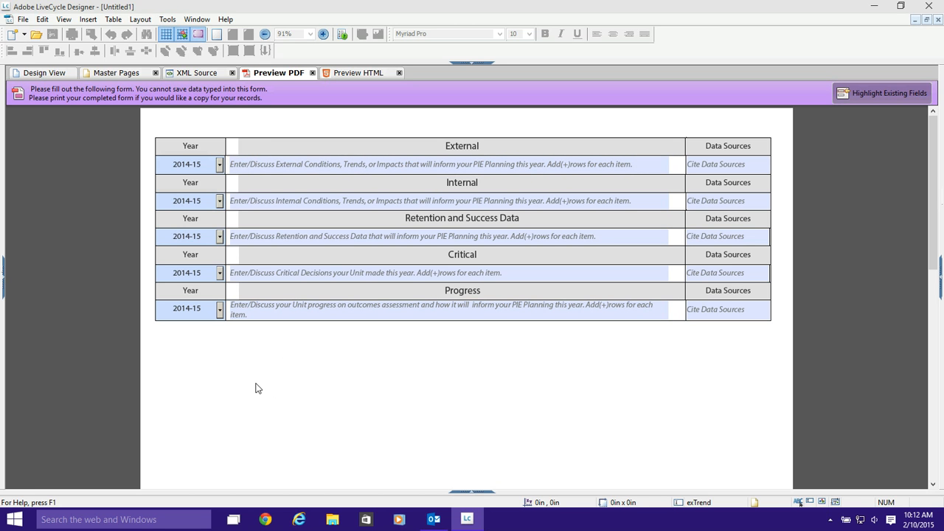
mouse_move(251, 385)
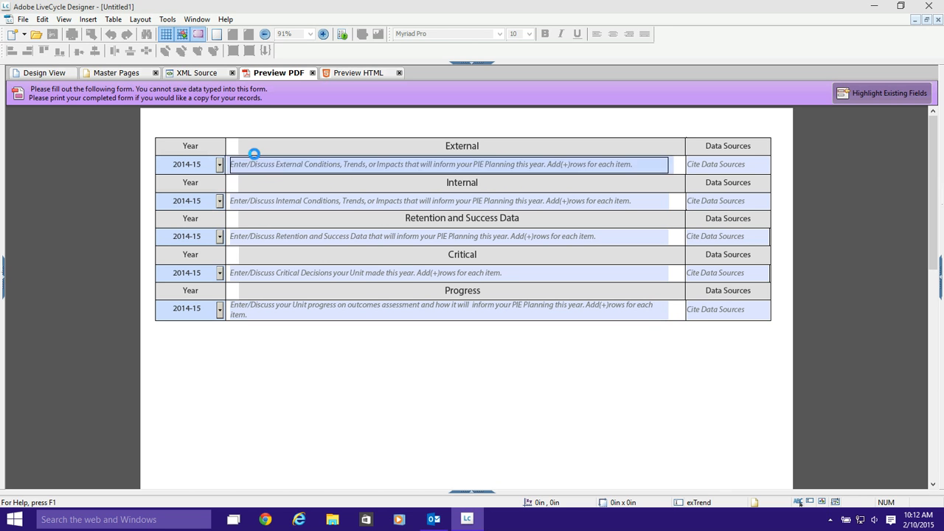
mouse_move(309, 164)
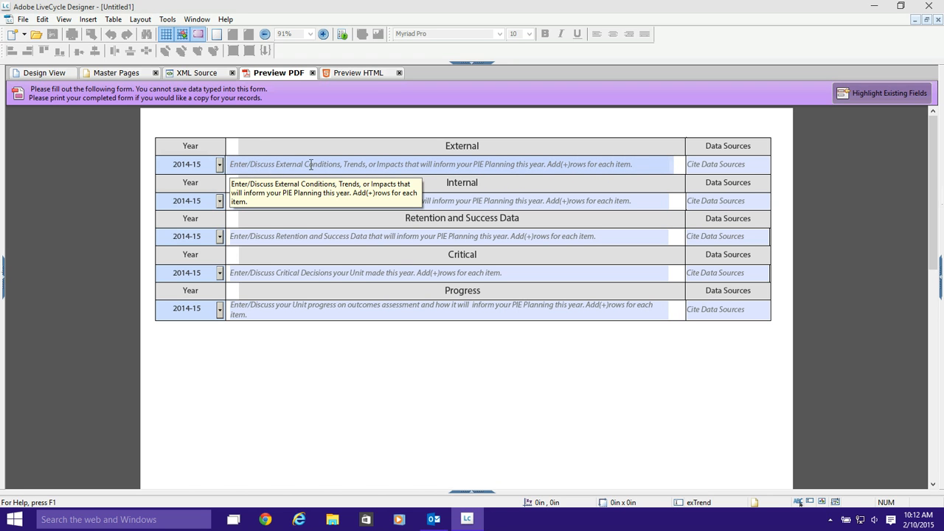
mouse_move(385, 163)
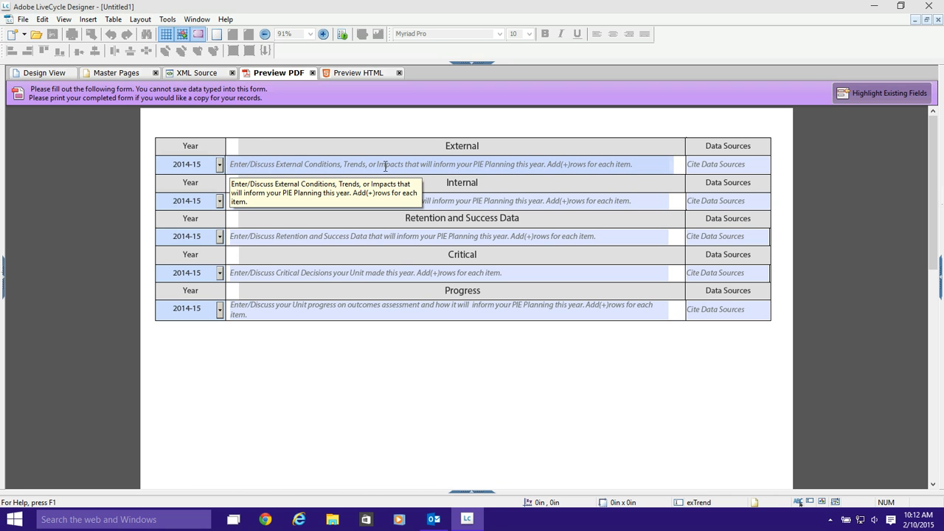
text(tea)
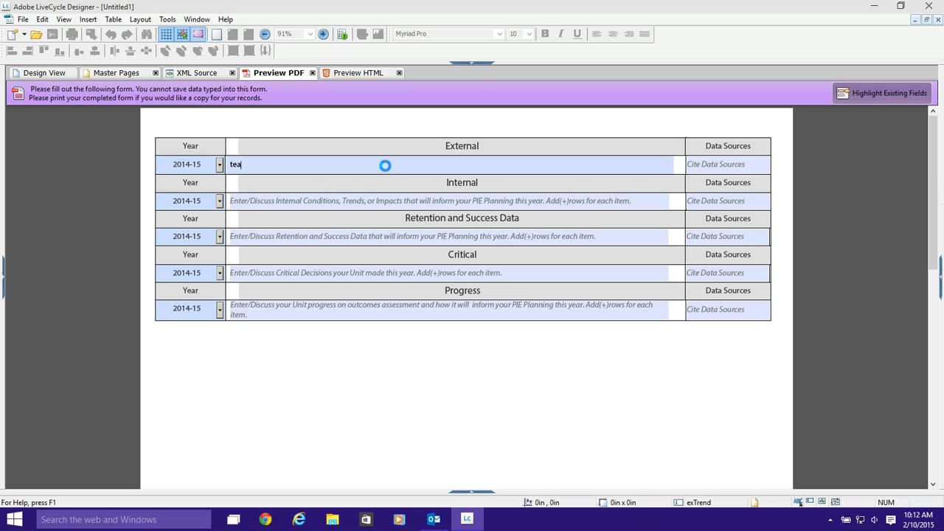
text(rsadfafvaawe)
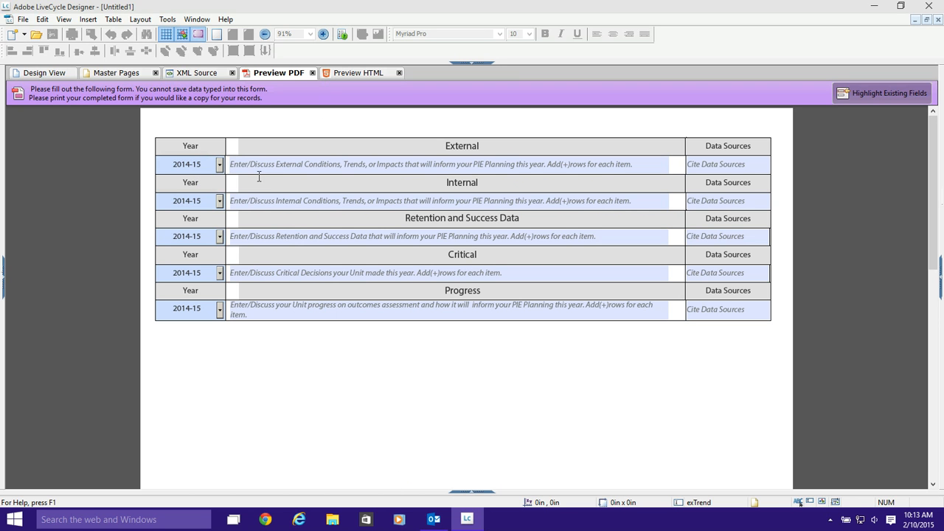
mouse_move(247, 164)
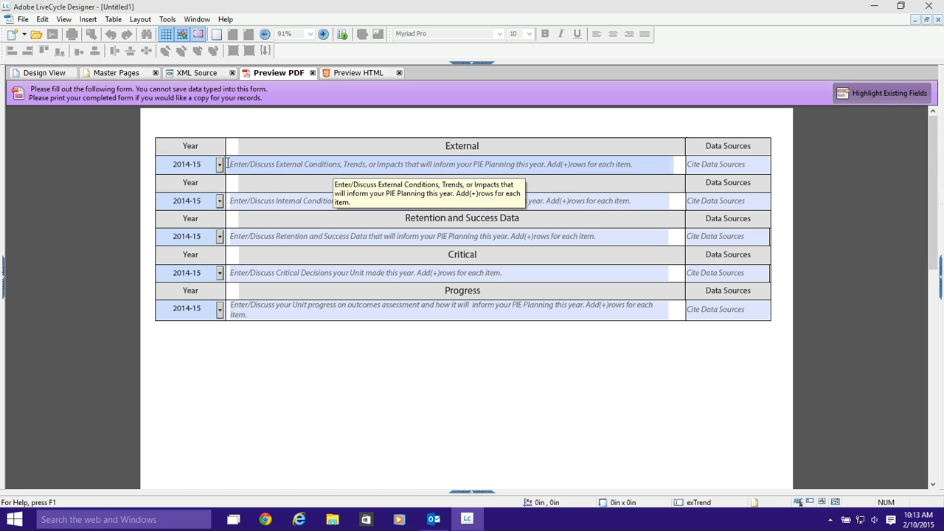
click(40, 72)
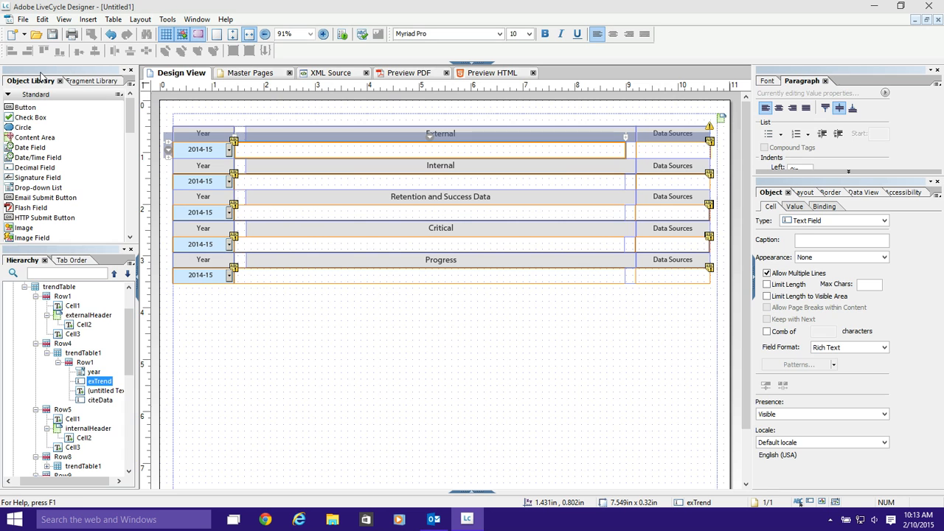
mouse_move(735, 388)
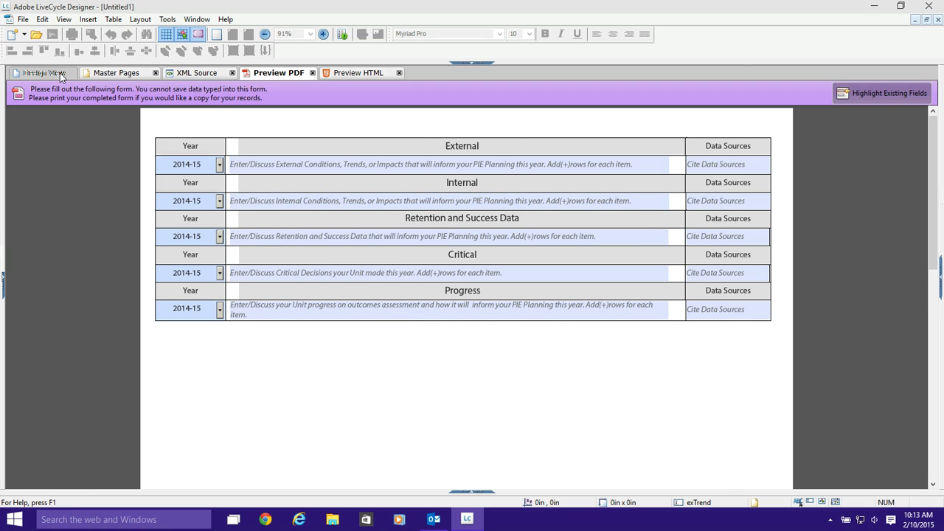
Back in Design View, set the Internal exTrend field's Field Format to Rich Text.
click(40, 73)
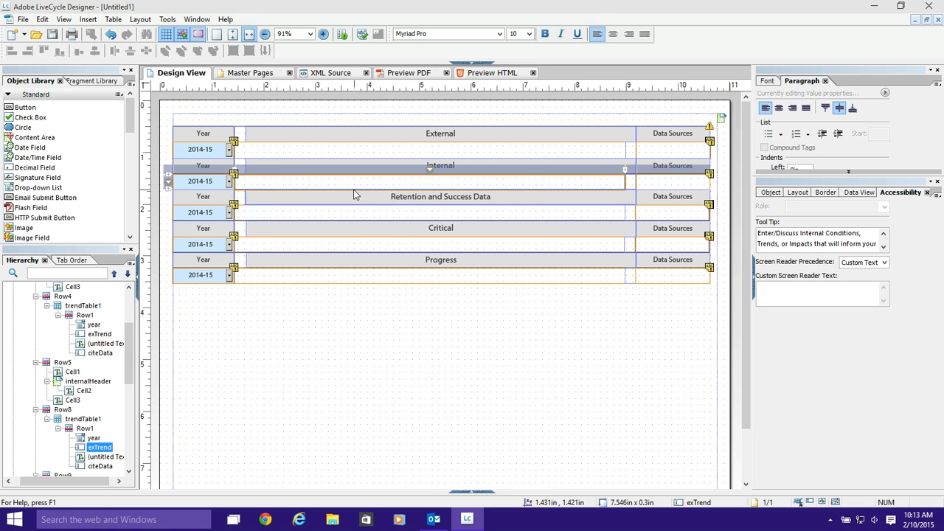
mouse_move(305, 184)
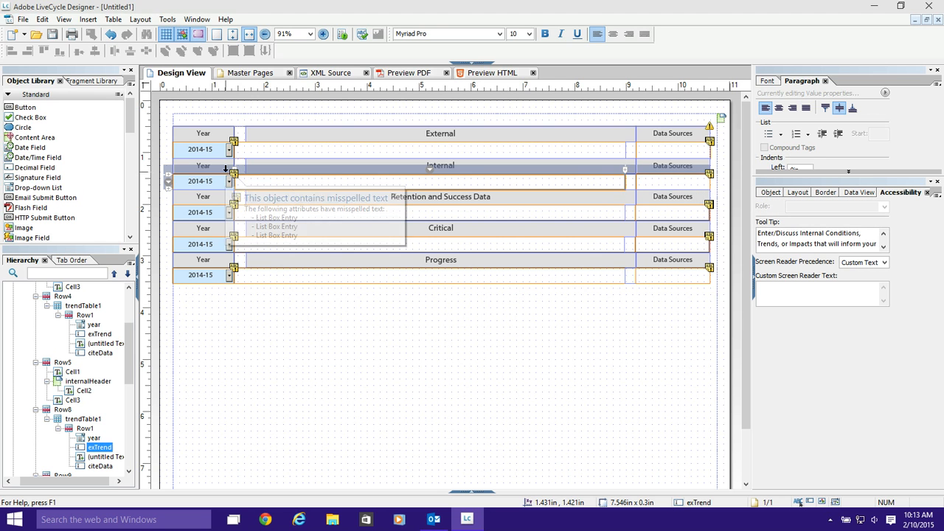
mouse_move(647, 202)
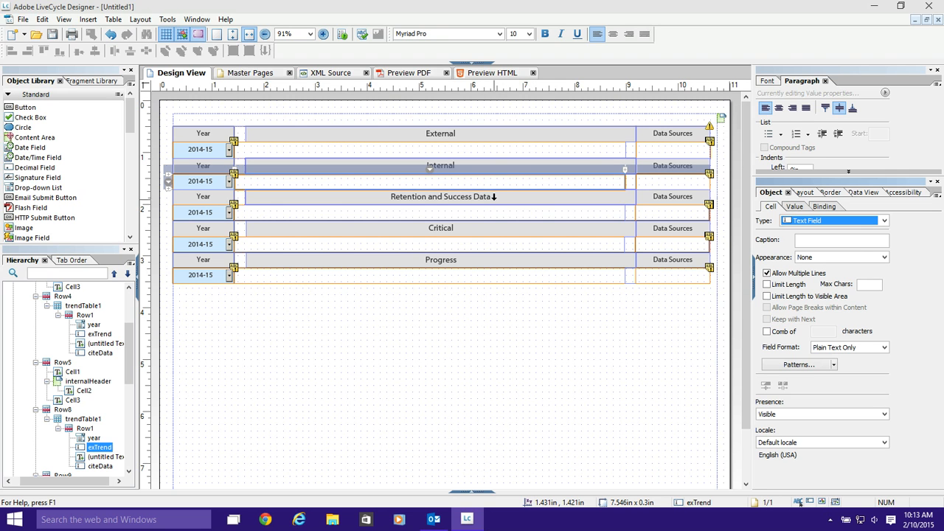
click(882, 347)
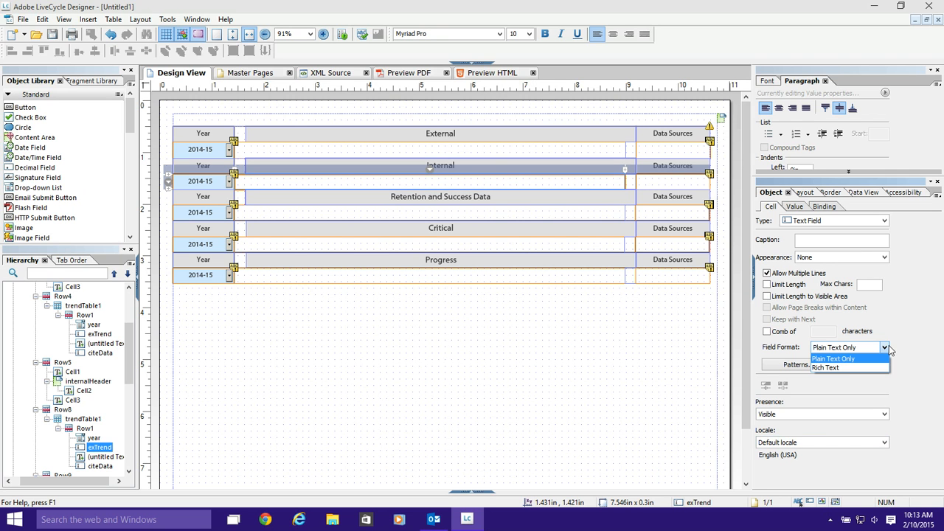
mouse_move(529, 211)
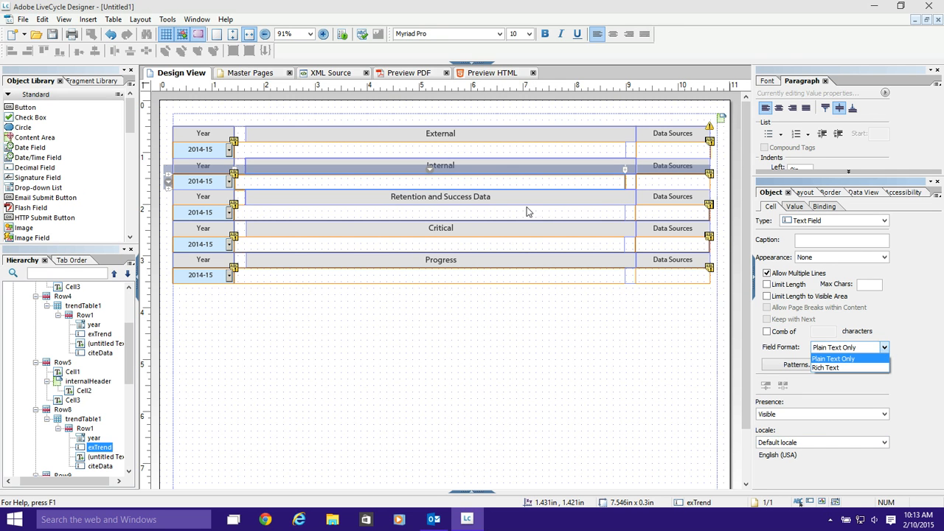
mouse_move(827, 367)
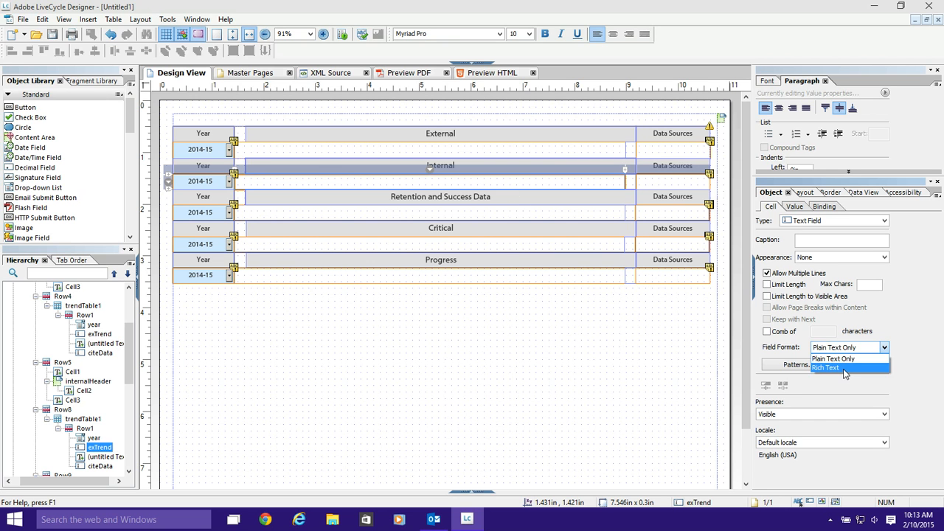
click(831, 367)
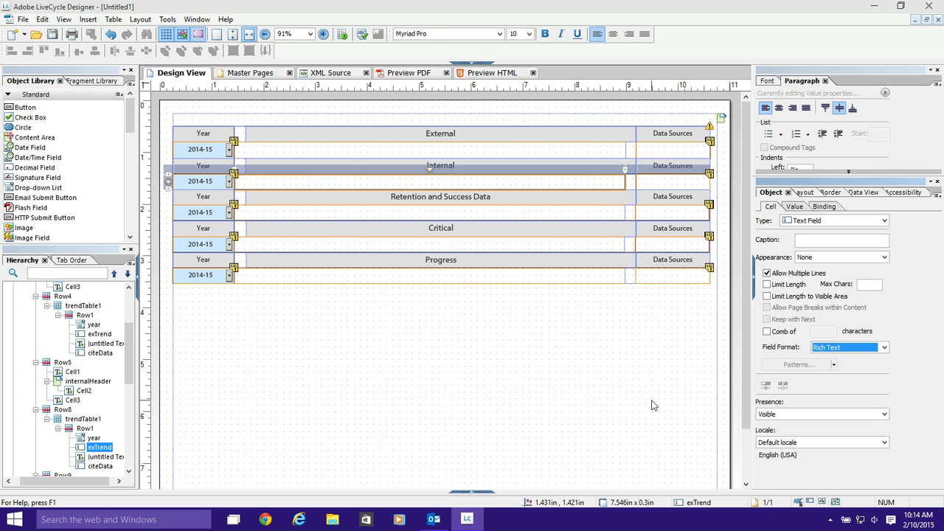
mouse_move(373, 258)
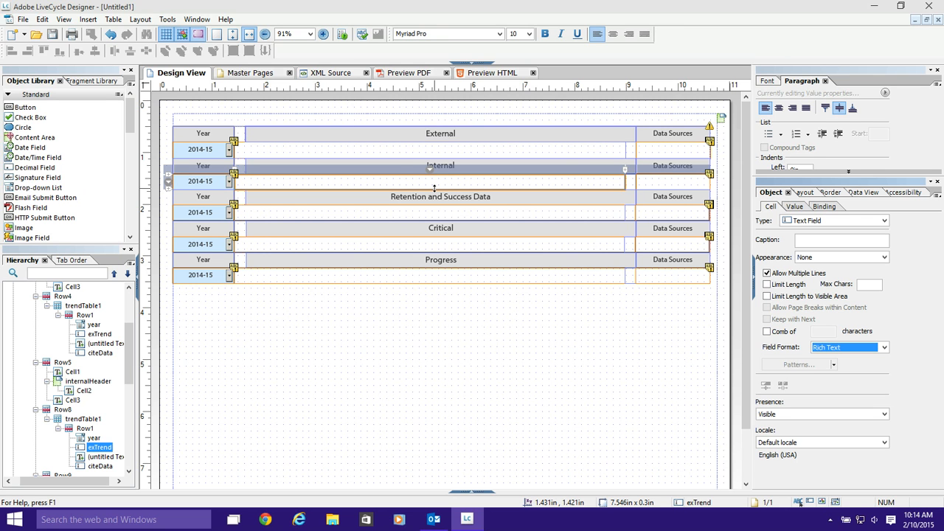
In the PDF preview, type bold, underlined and italic text into the Internal field.
click(417, 73)
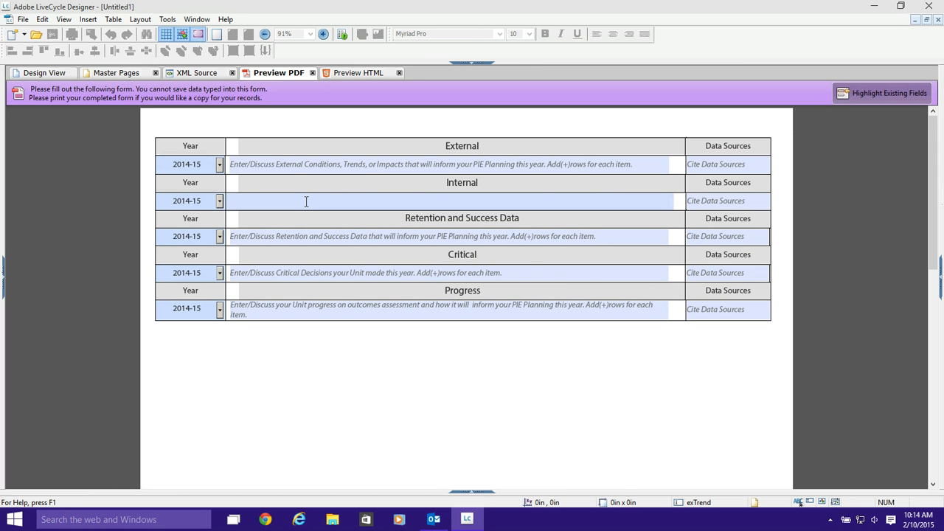
text(to make things bold)
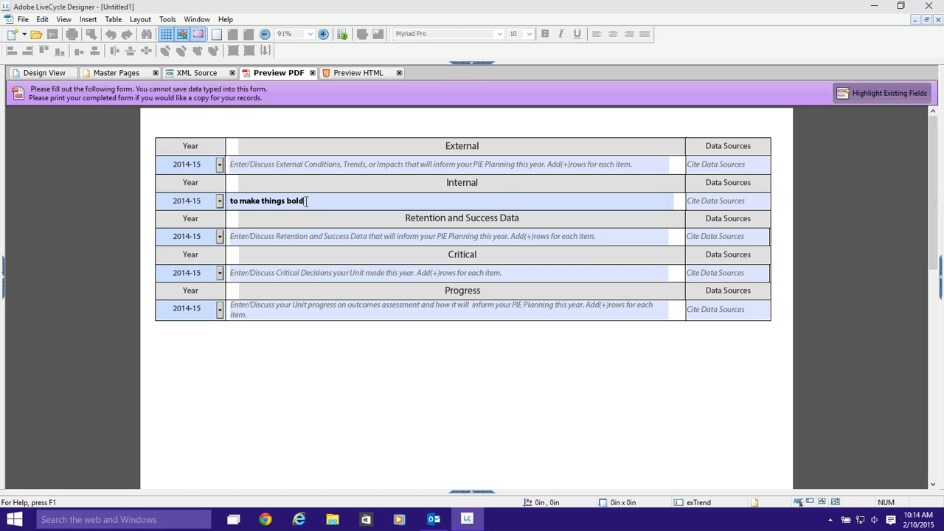
text(underline)
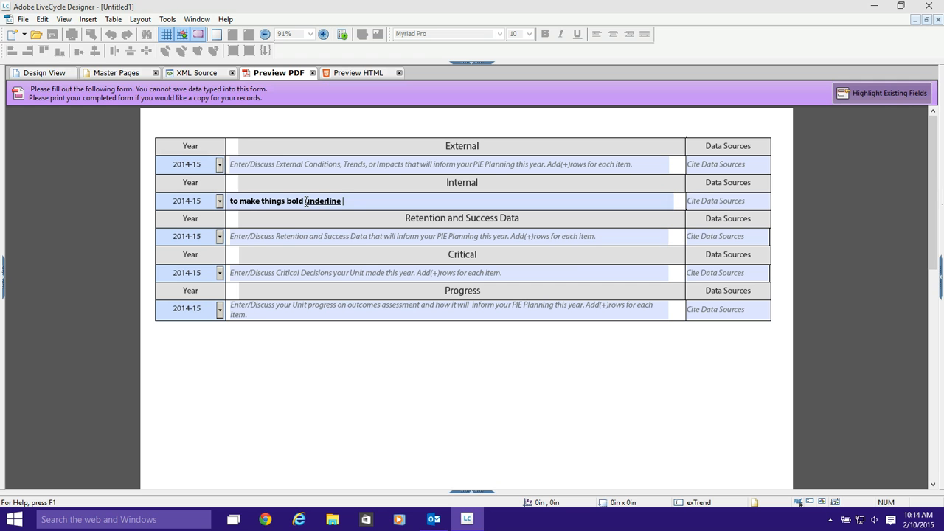
text(italics o)
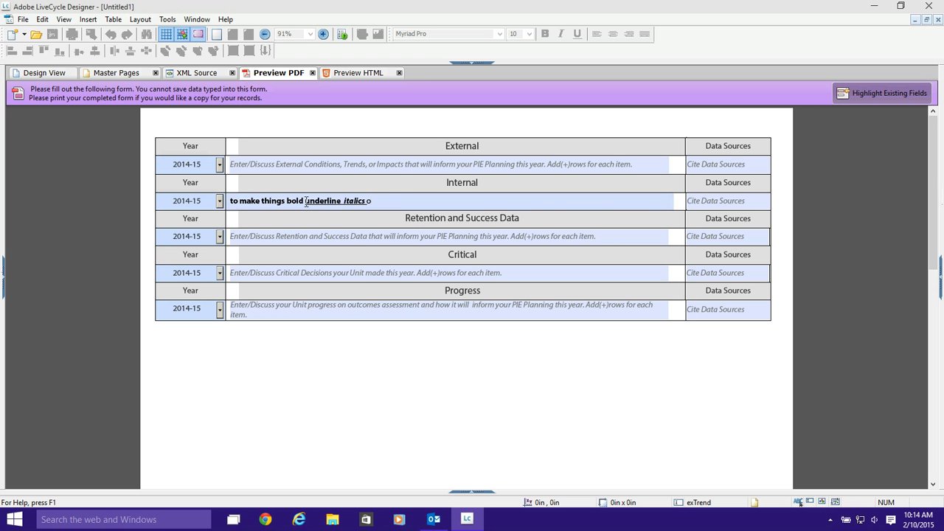
text(now it's off)
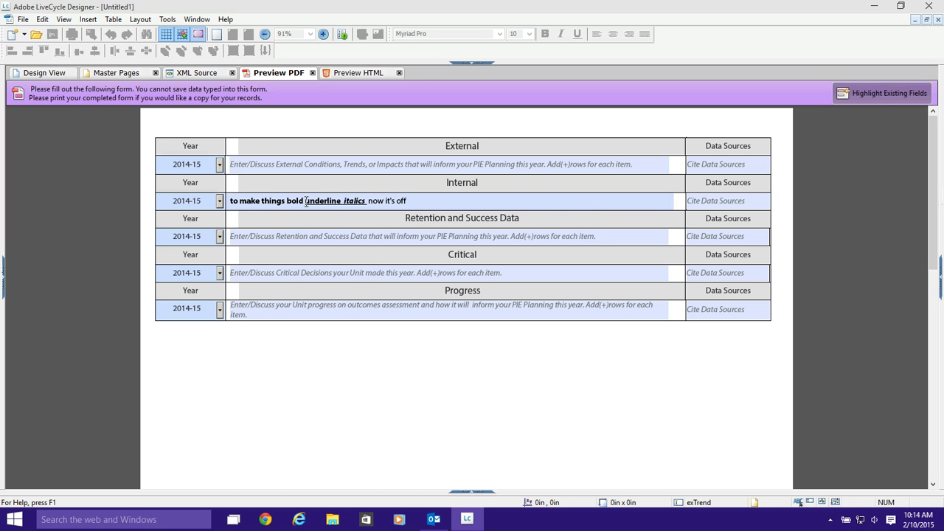
click(408, 200)
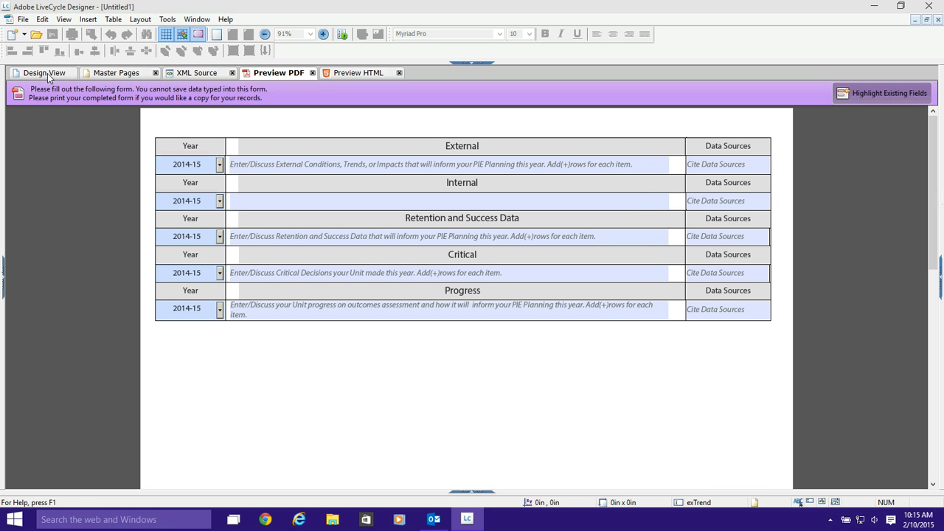
Return to Design View and show the Internal field's accessibility Tool Tip text.
click(42, 73)
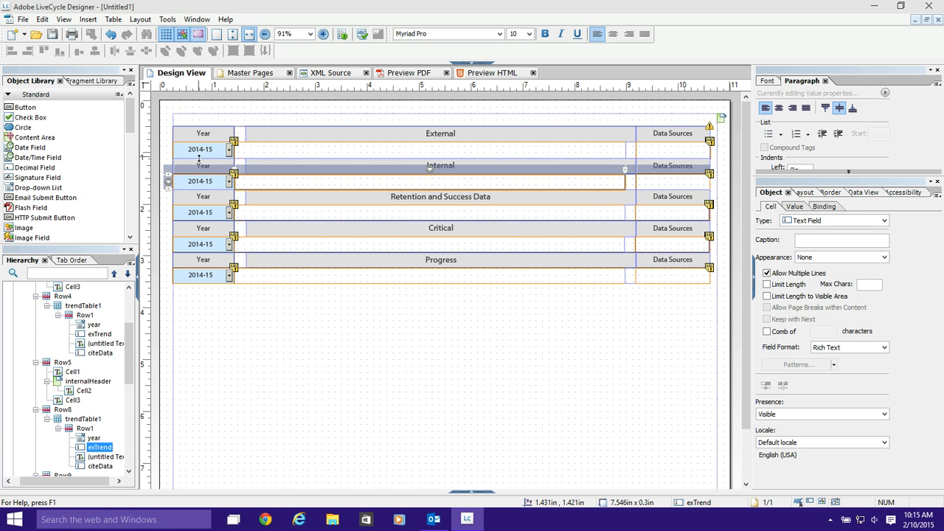
mouse_move(505, 94)
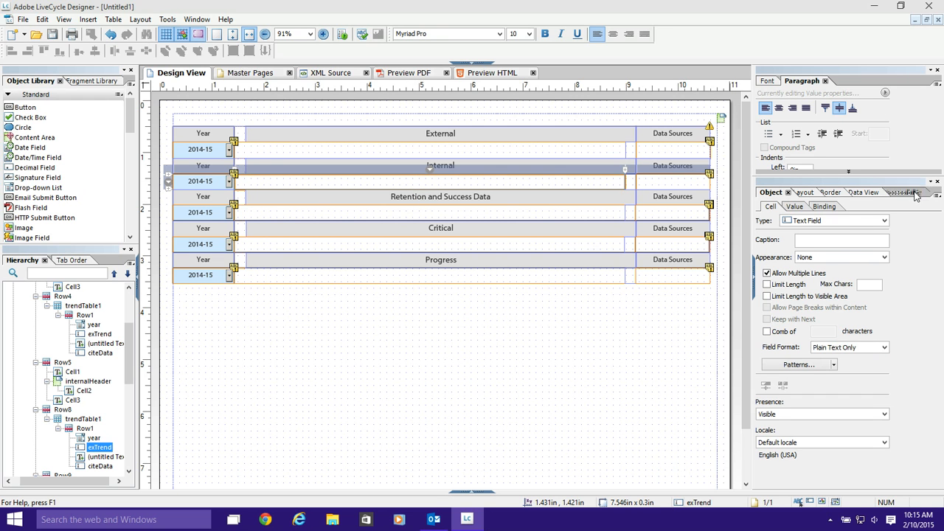
click(913, 194)
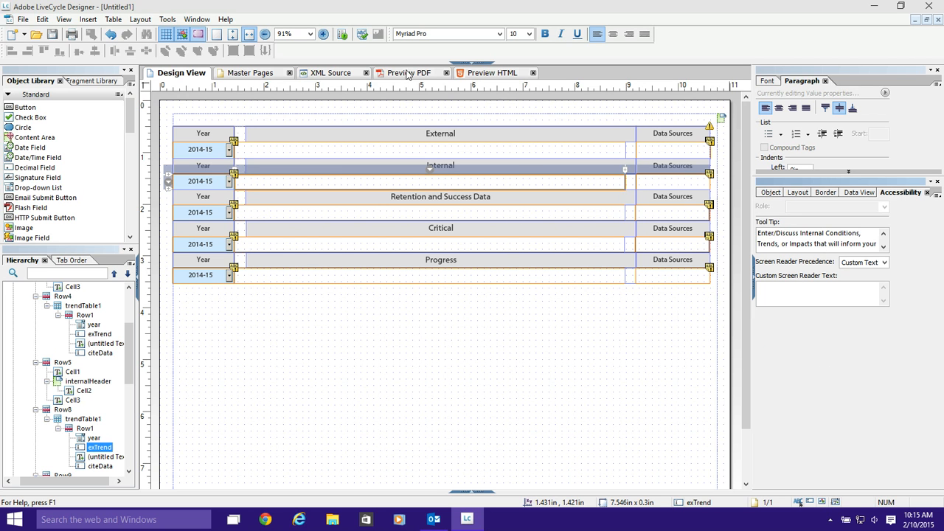
mouse_move(466, 73)
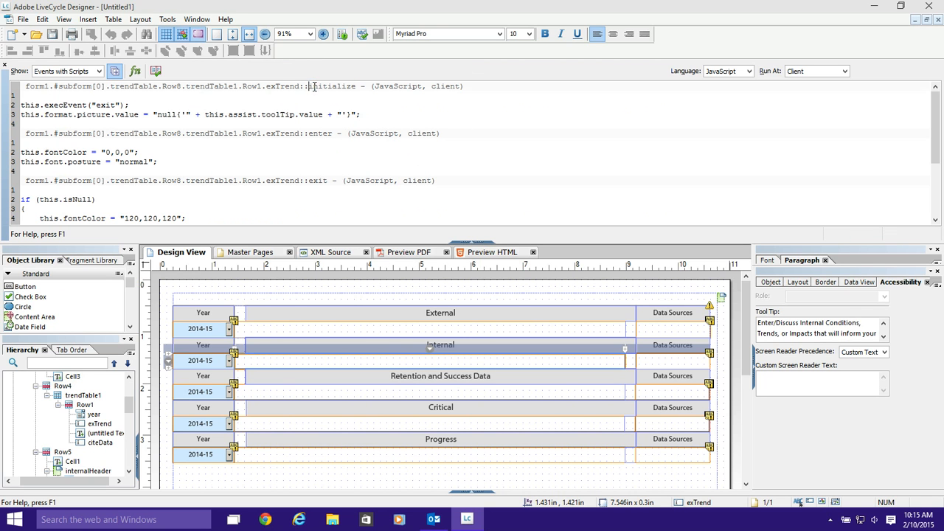
double_click(337, 87)
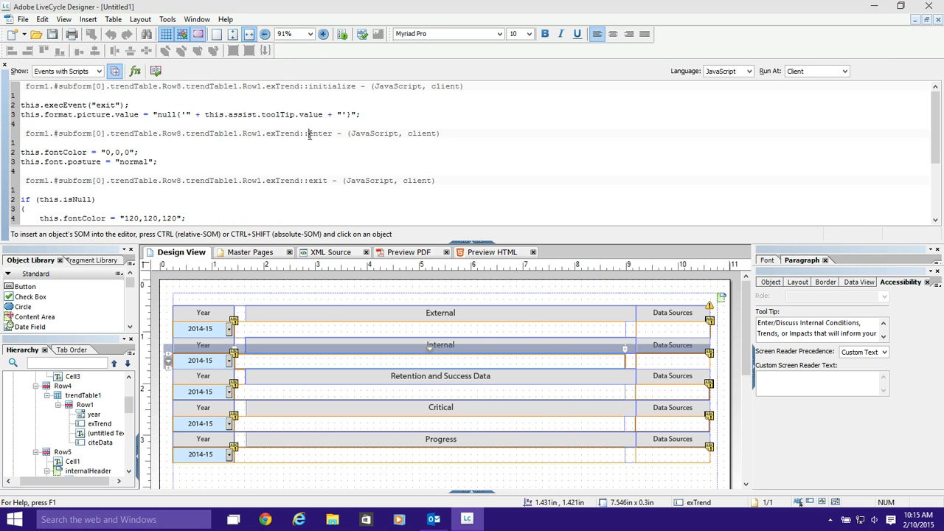
double_click(314, 180)
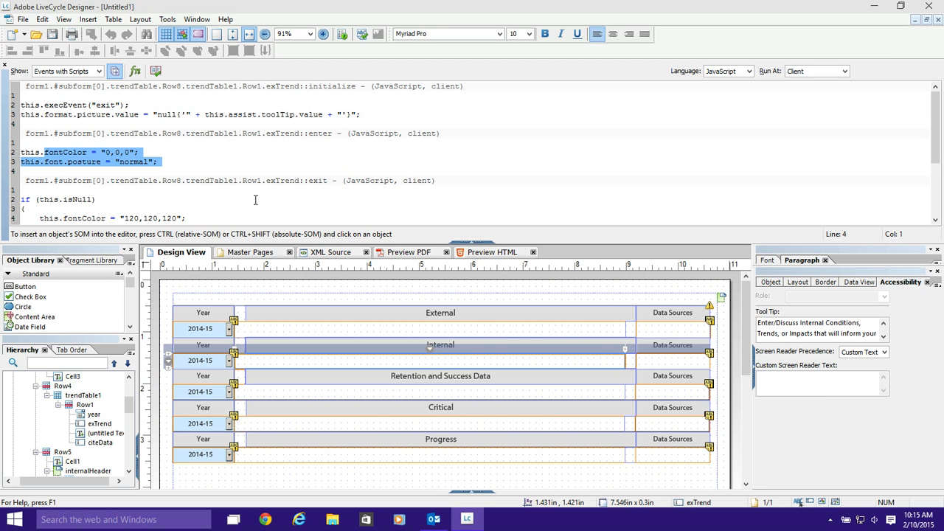
click(308, 181)
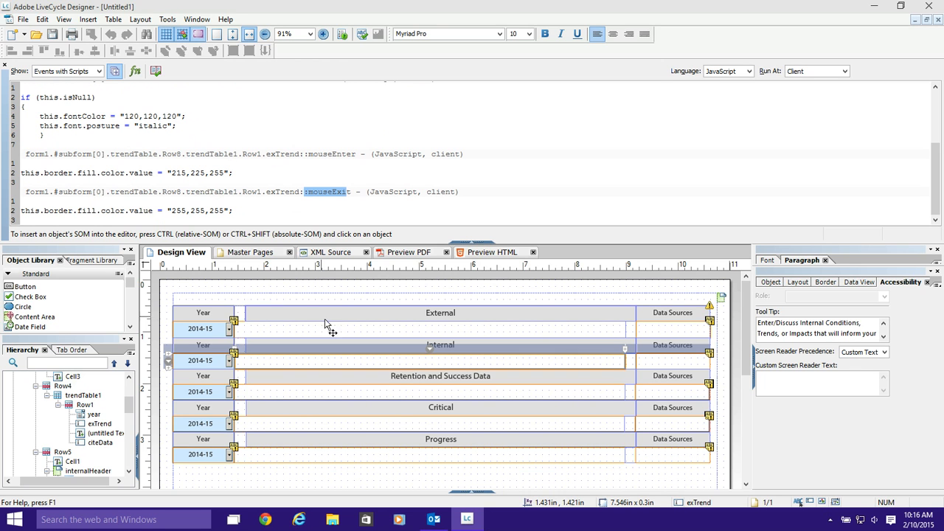
mouse_move(423, 365)
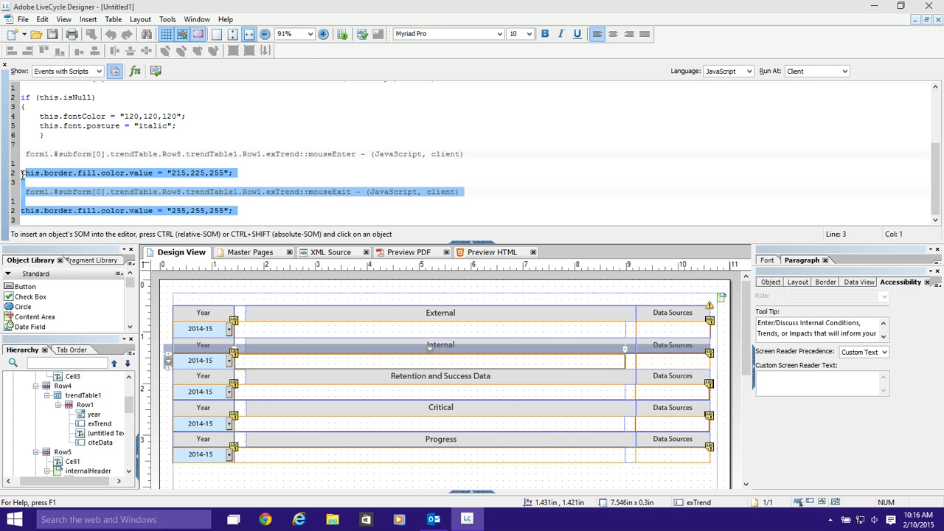
Preview the PDF and try the Progress comment field with its grey italic prompt.
click(234, 173)
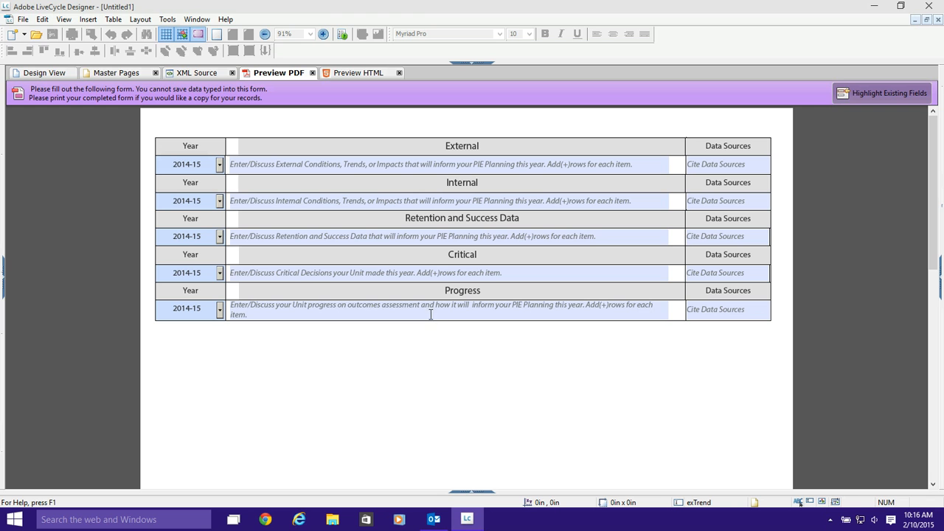
mouse_move(432, 341)
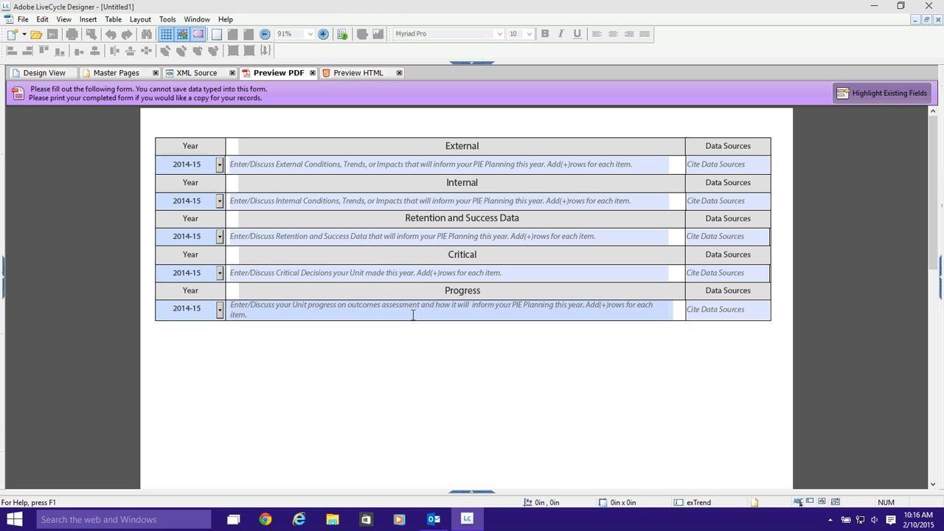
click(413, 310)
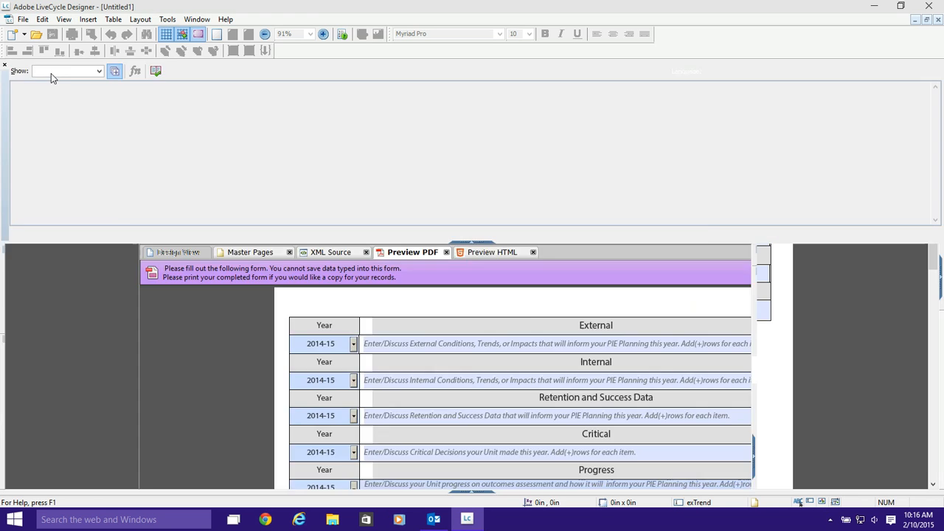
Return to Design View and highlight the initialize script's exit-event call.
click(180, 252)
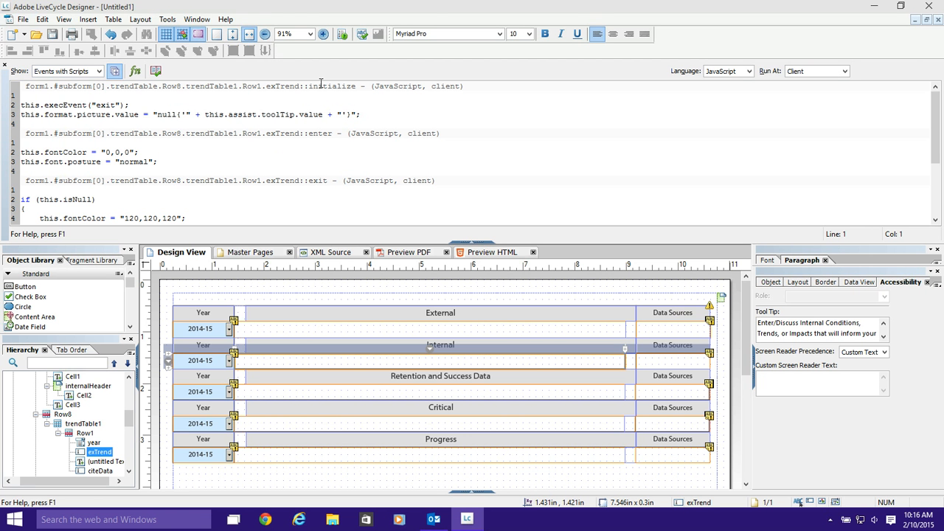
scroll(down, 3)
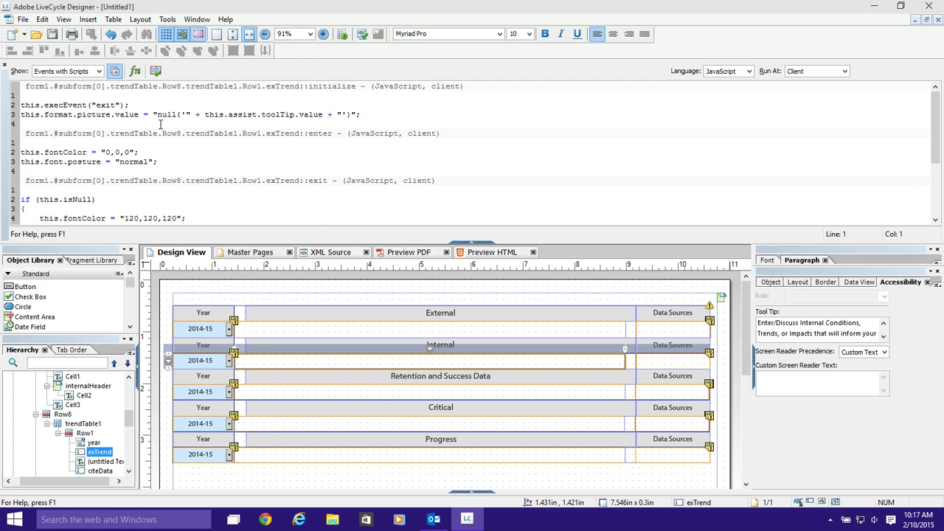
click(32, 107)
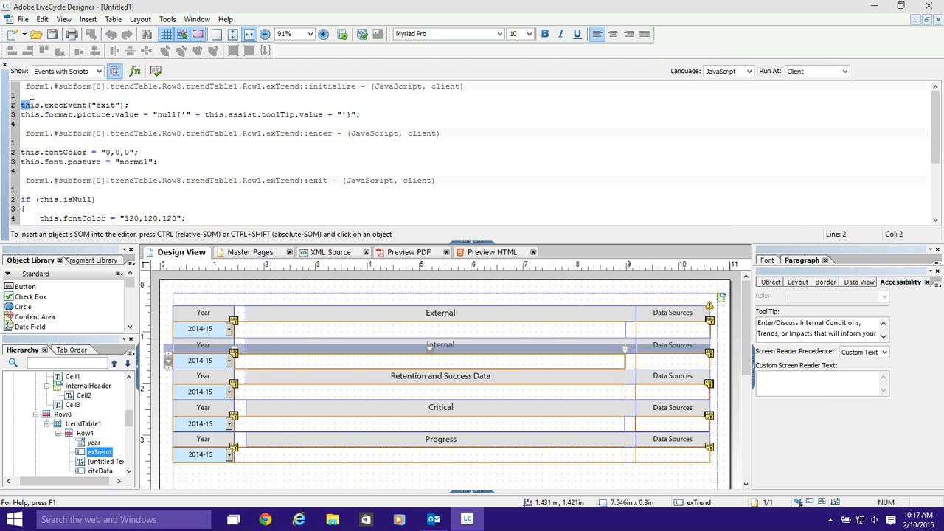
drag(20, 105, 87, 105)
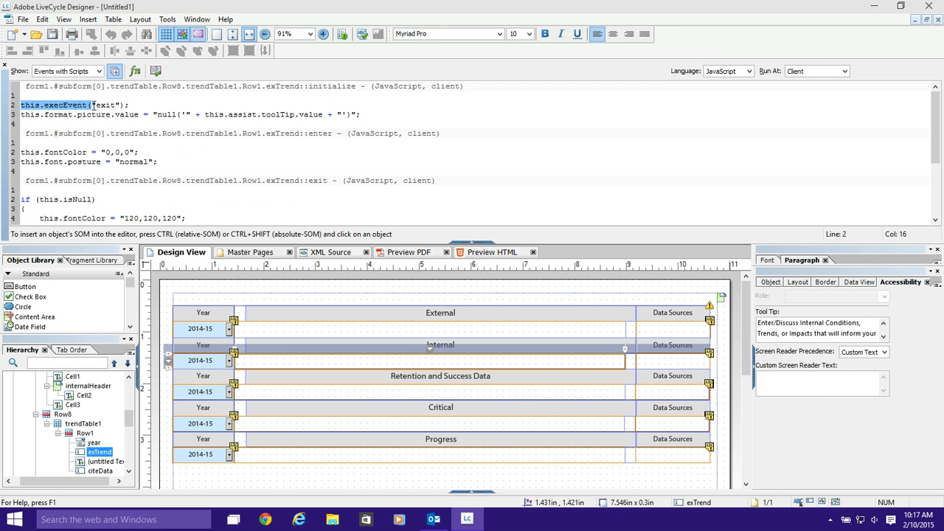
click(127, 104)
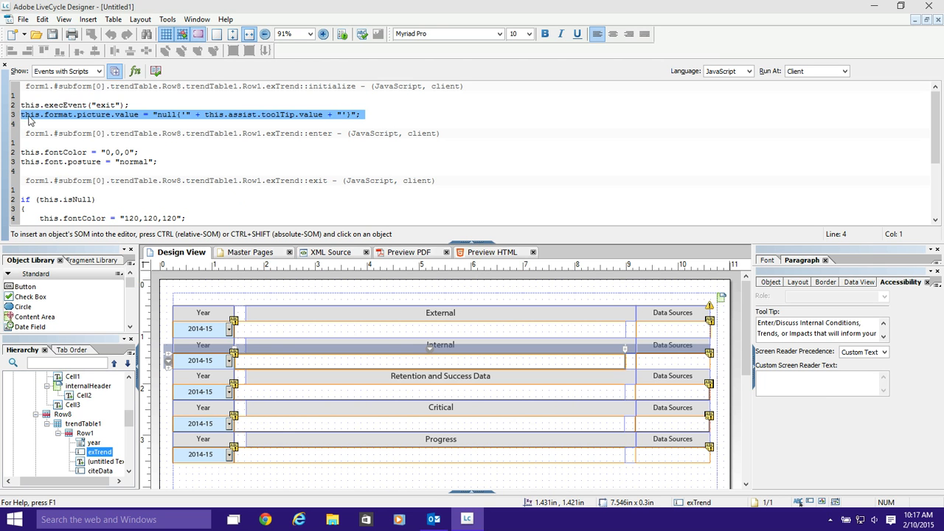
mouse_move(65, 122)
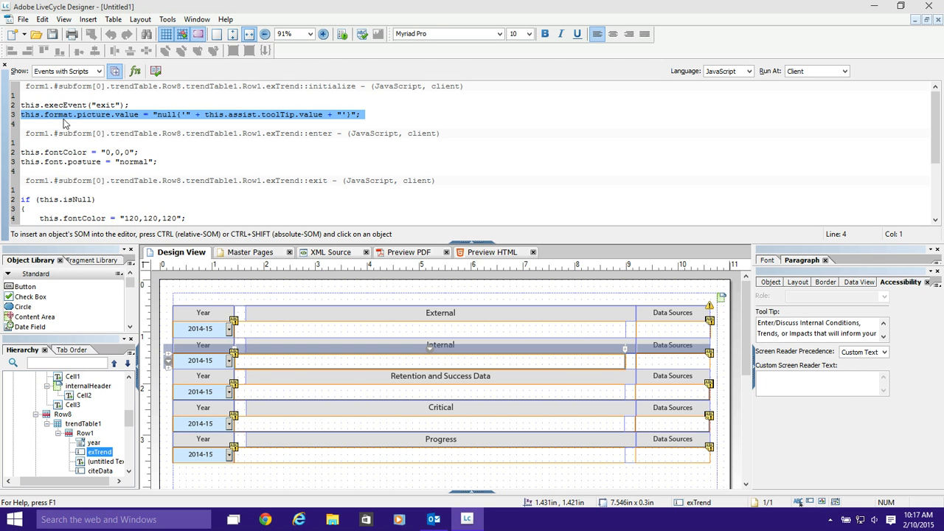
mouse_move(149, 122)
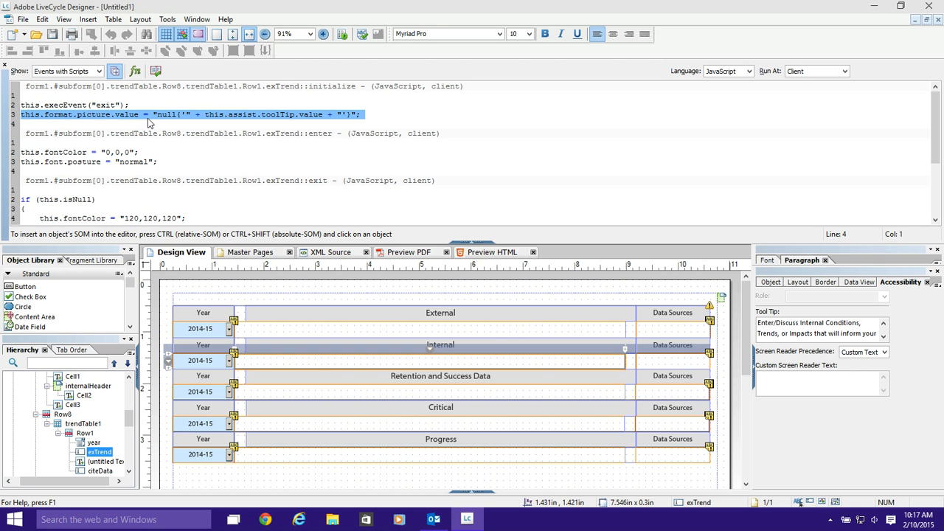
Highlight the display pattern line and the line that runs the exit event.
click(155, 115)
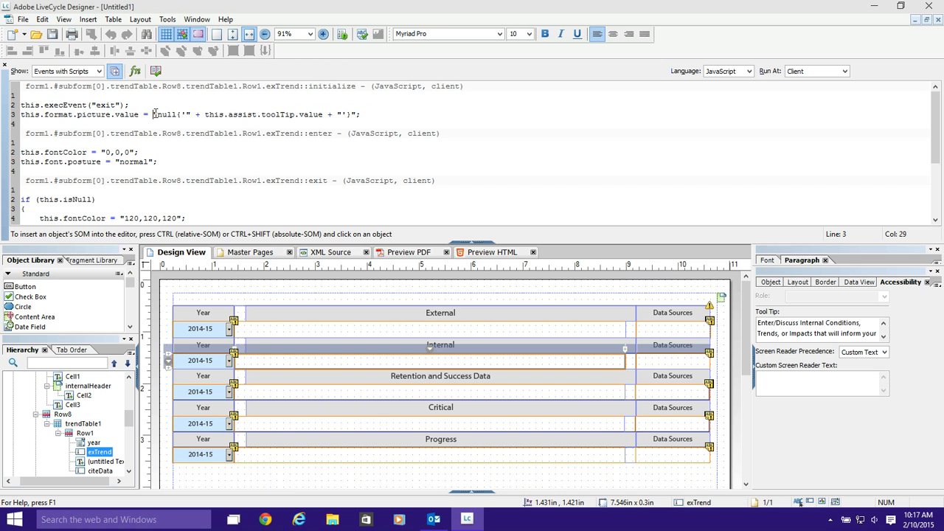
drag(155, 114, 303, 114)
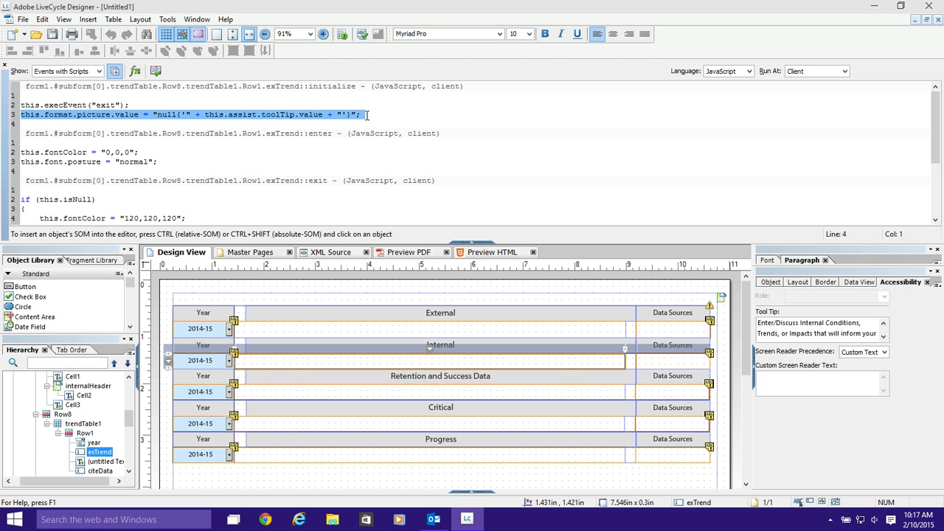
mouse_move(364, 123)
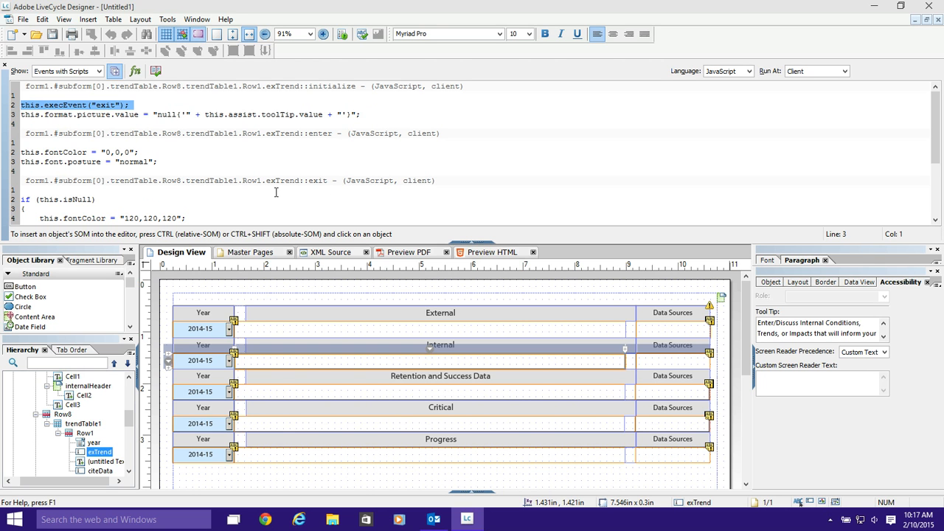
double_click(317, 181)
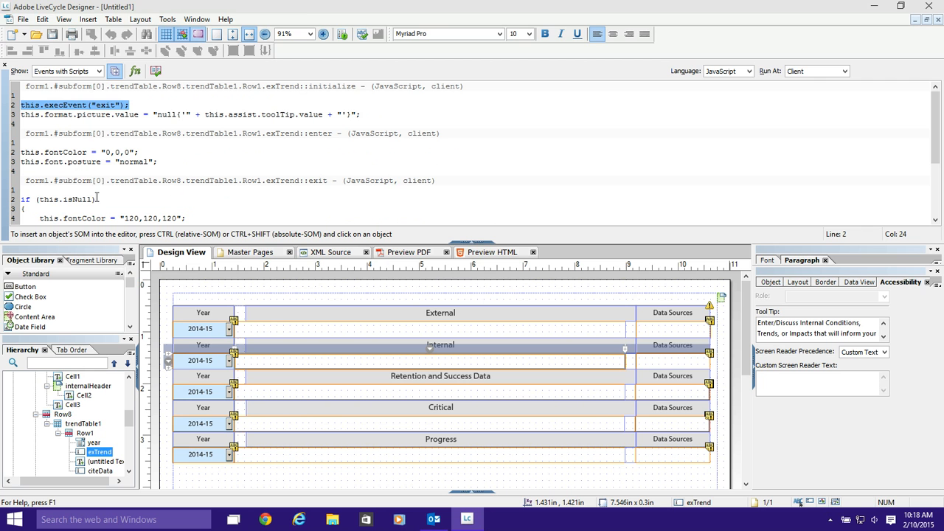
click(45, 190)
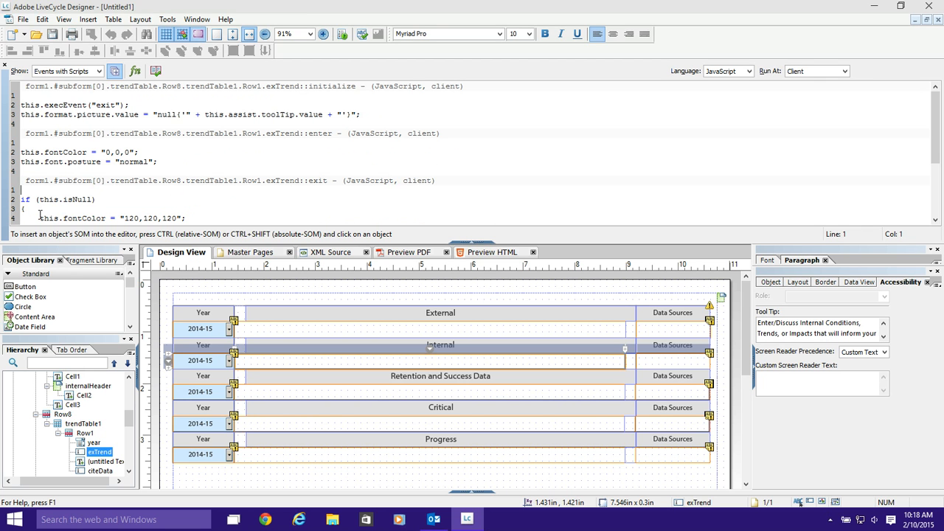
scroll(down, 3)
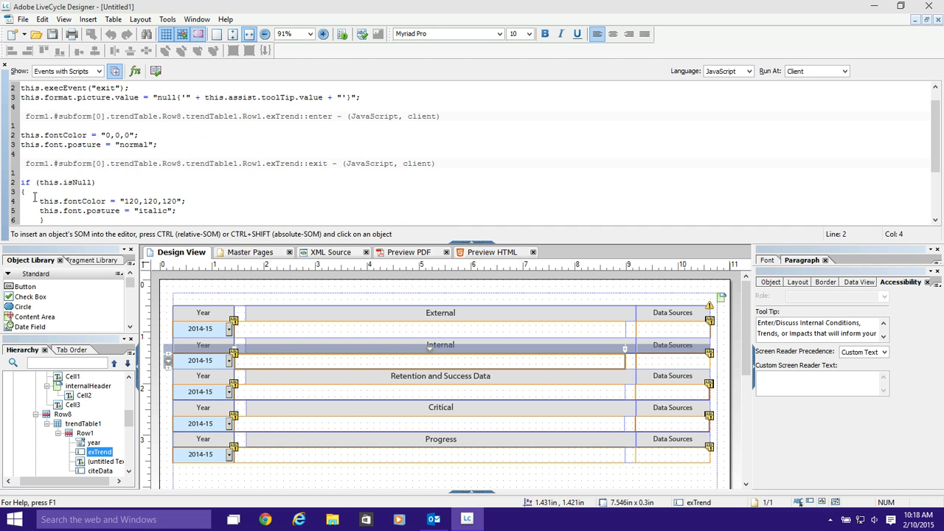
double_click(49, 182)
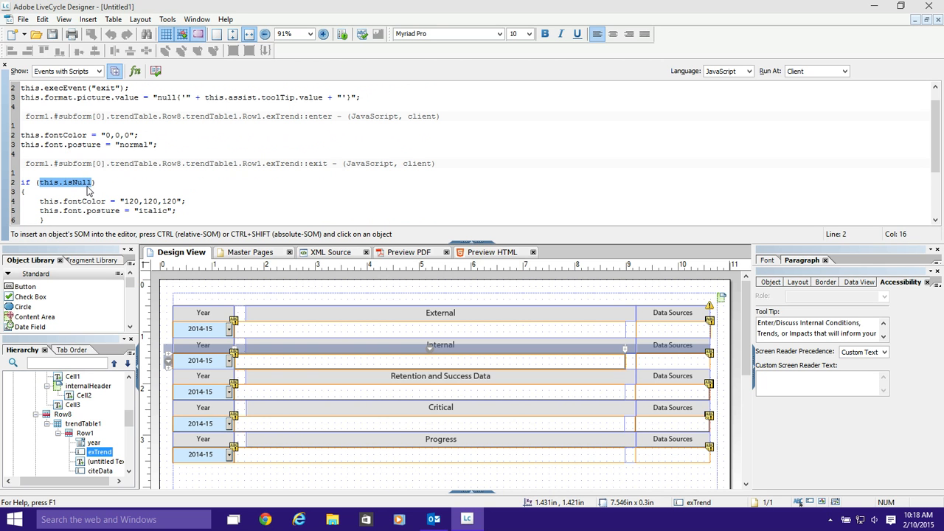
mouse_move(268, 330)
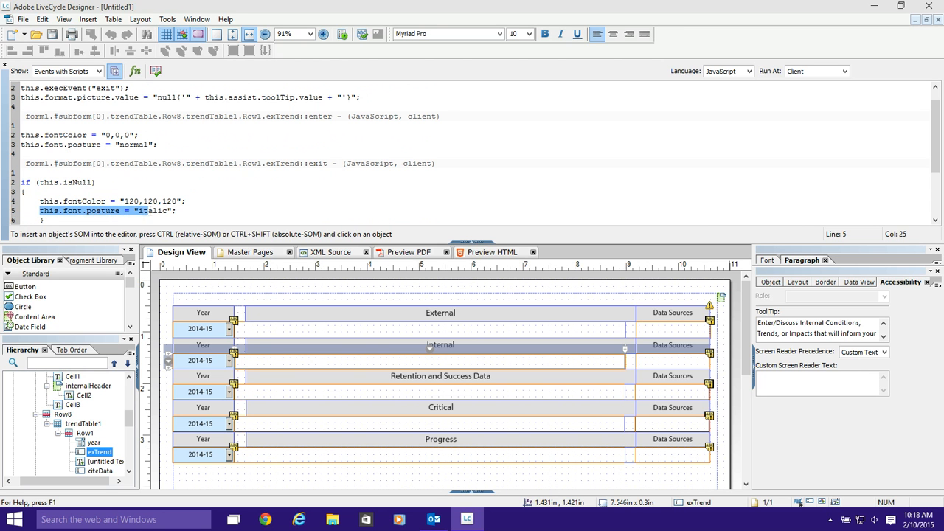
scroll(down, 3)
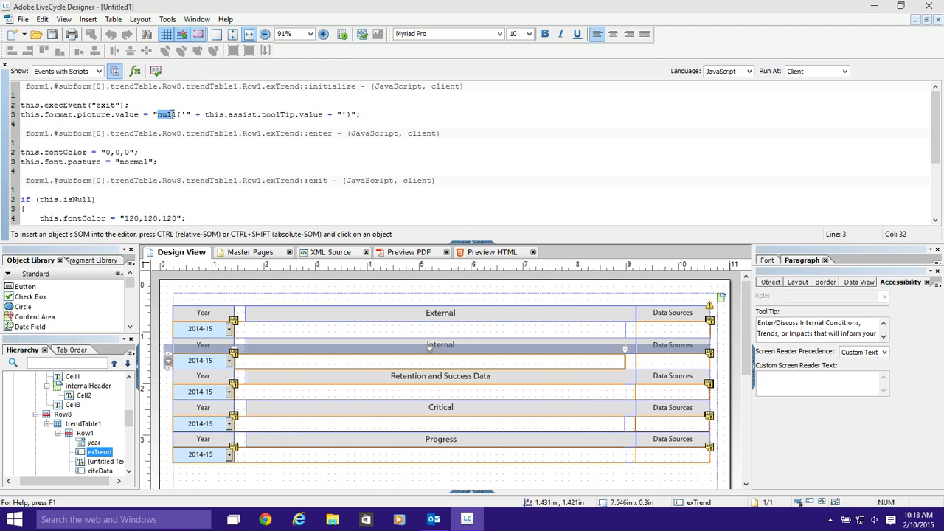
drag(156, 114, 350, 115)
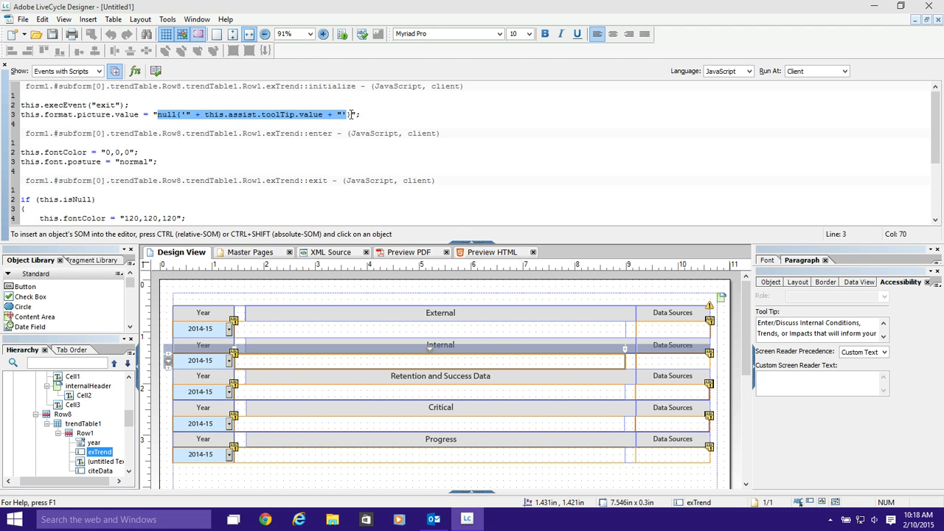
key(Right)
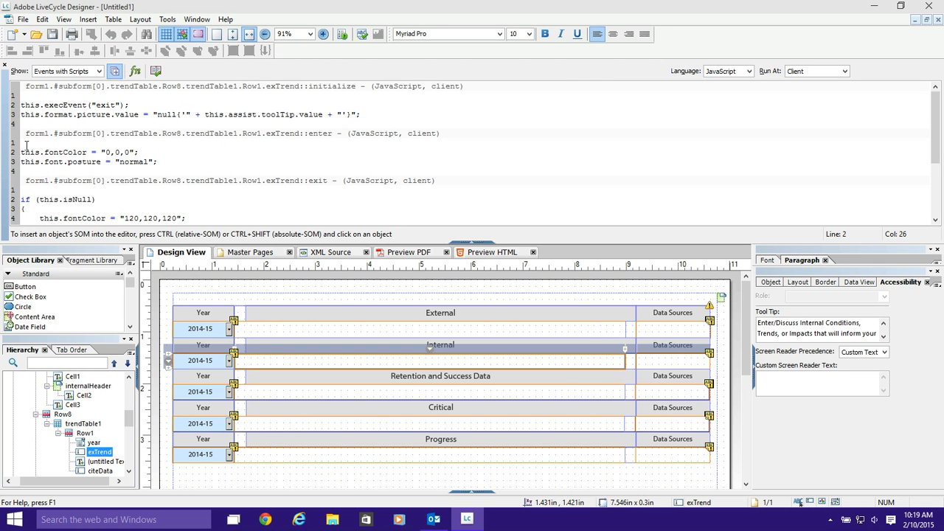
drag(21, 152, 115, 152)
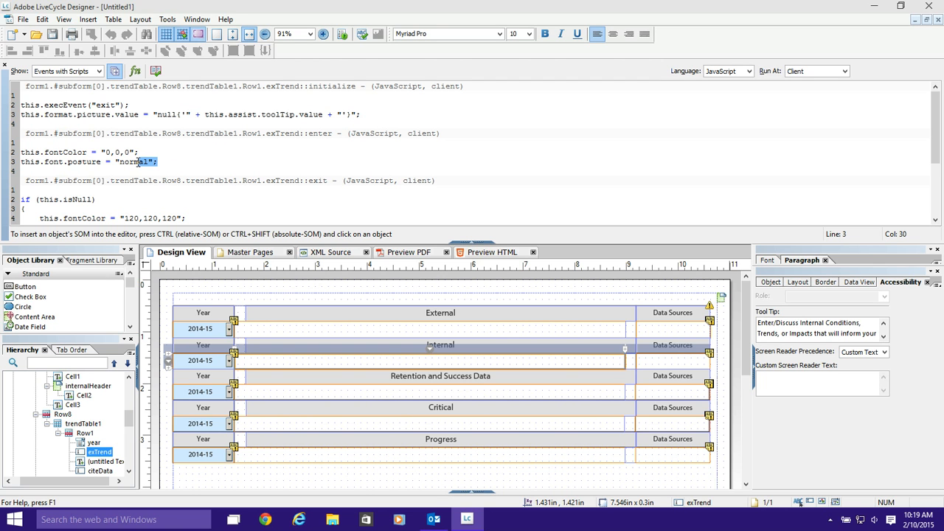
double_click(136, 161)
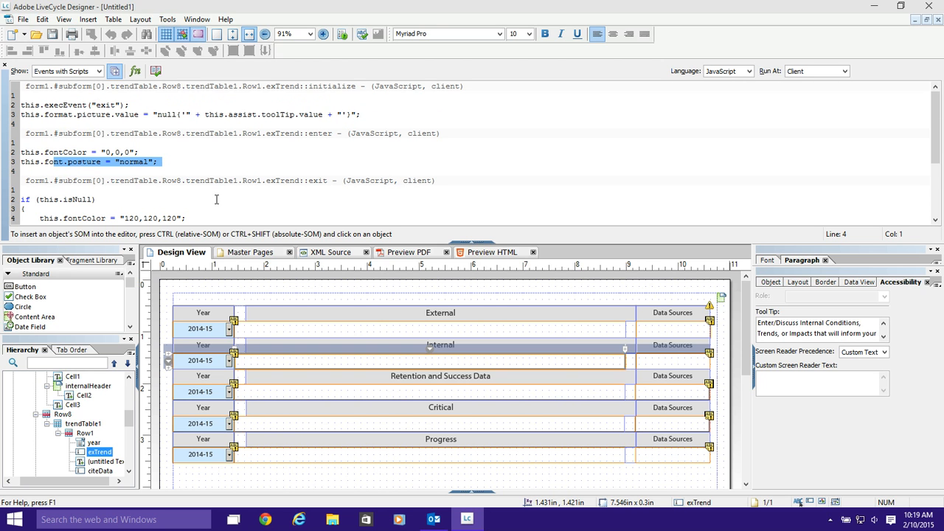
mouse_move(427, 295)
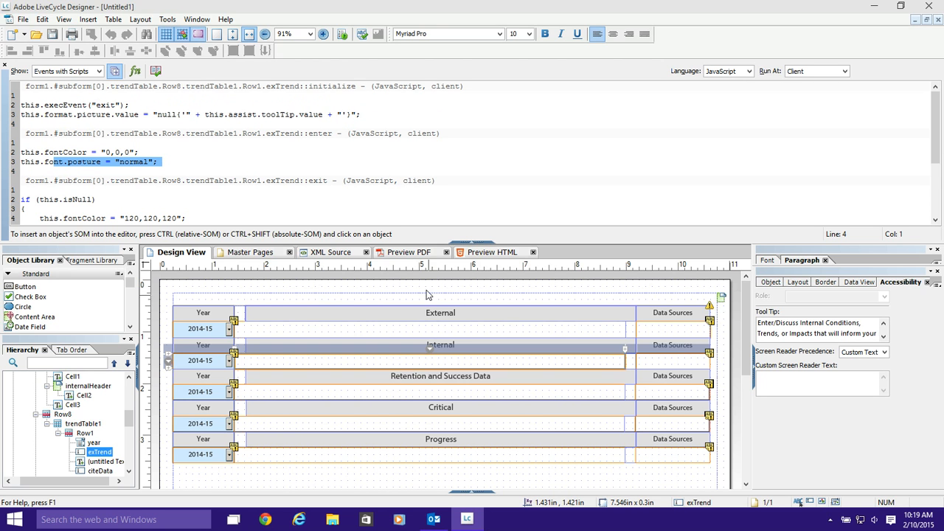
Set the exTrend field's Field Format to Rich Text and preview the PDF.
click(770, 282)
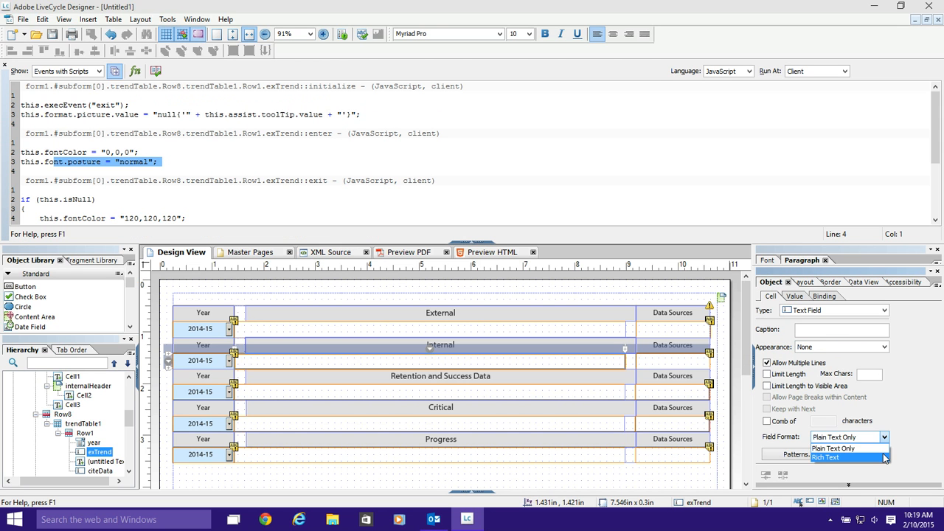
click(847, 457)
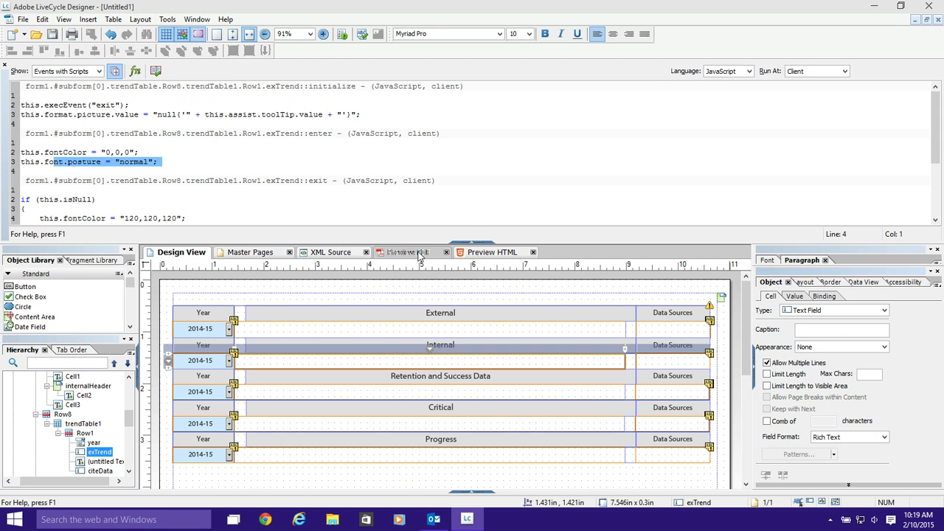
click(410, 252)
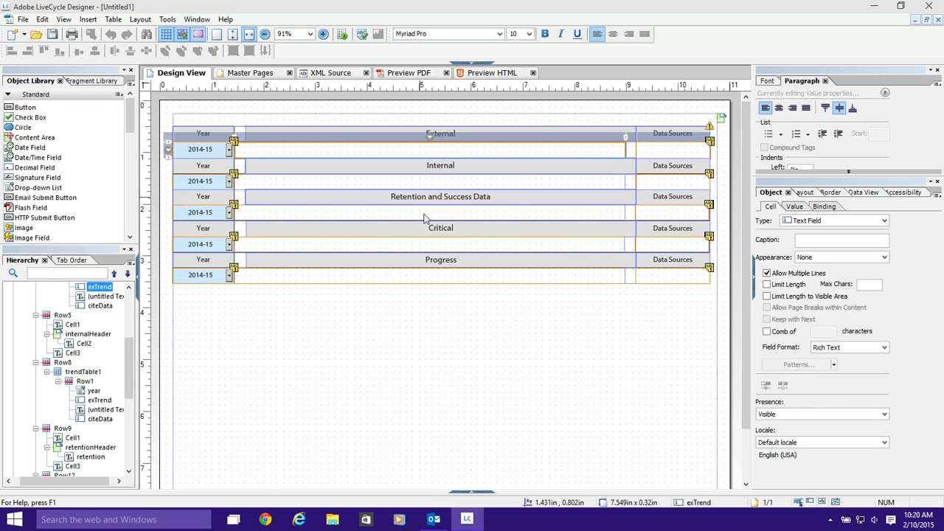
mouse_move(354, 195)
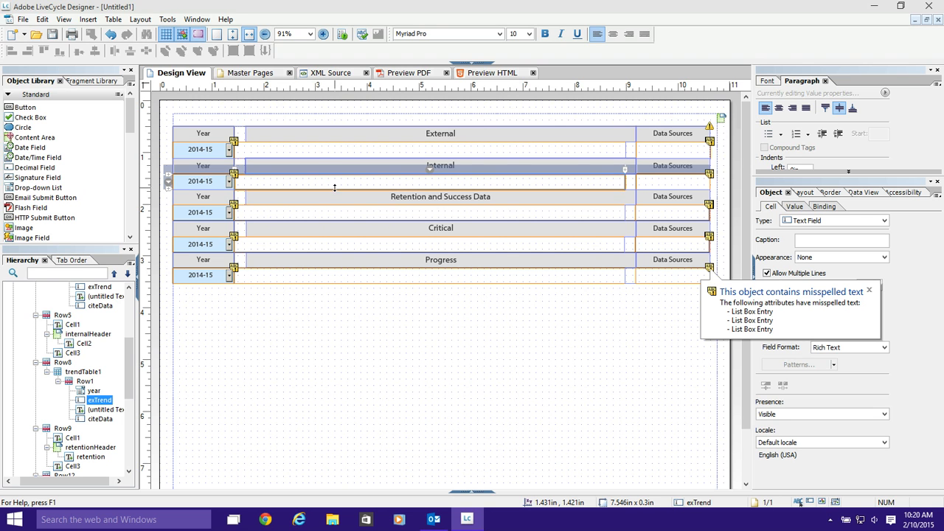
Set the exTrend field's Field Format to Plain Text Only.
click(882, 346)
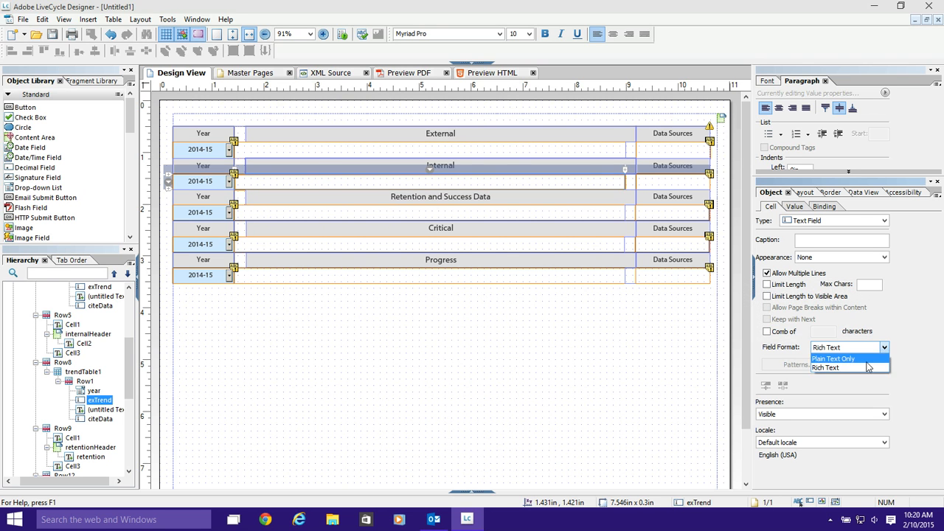
click(833, 359)
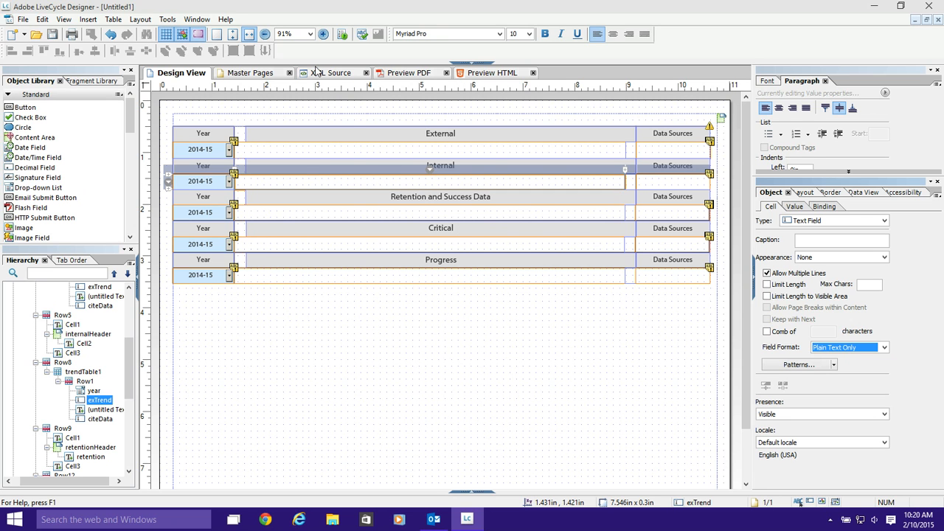
mouse_move(325, 77)
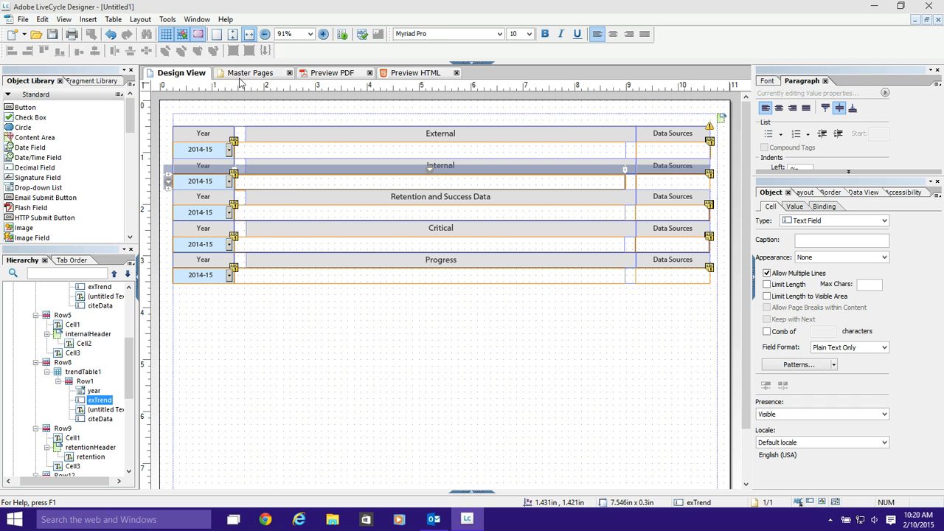
mouse_move(514, 63)
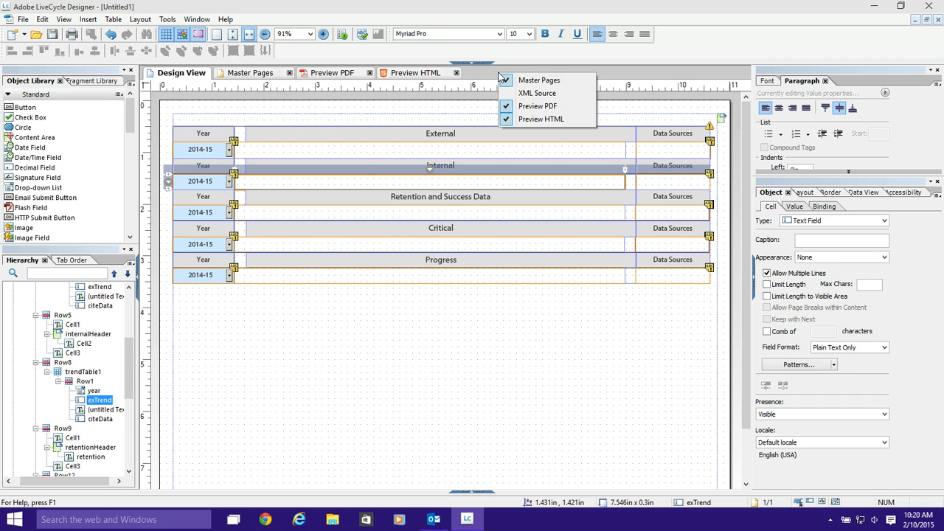
Restore the XML Source tab, scroll the exTrend markup, then return to Design View.
click(536, 92)
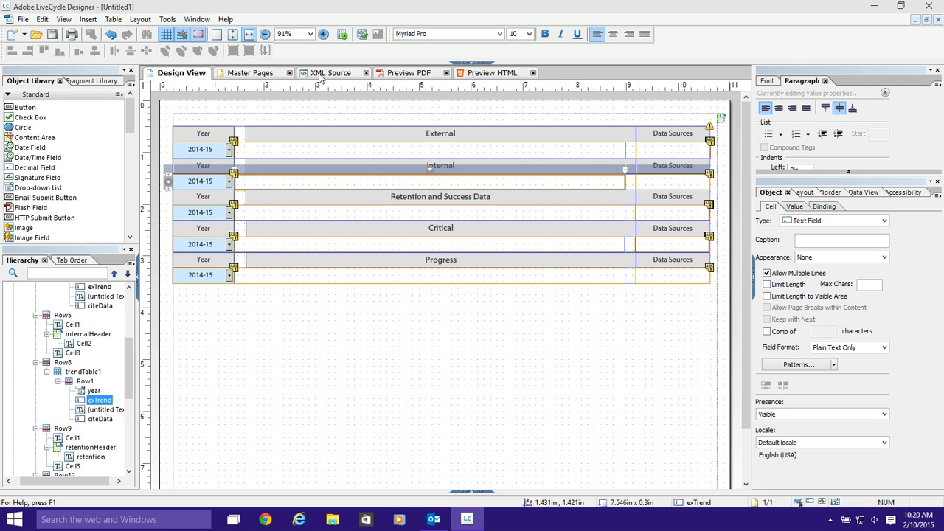
click(329, 72)
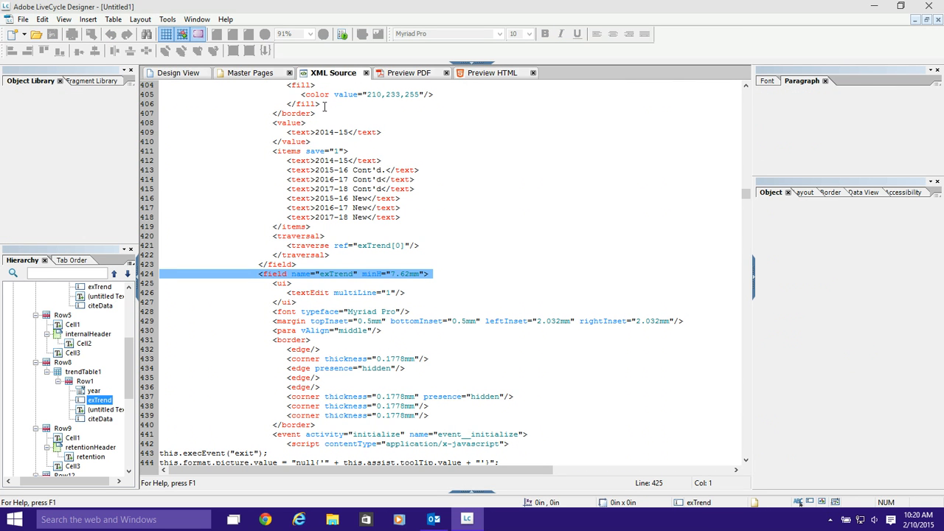
mouse_move(558, 206)
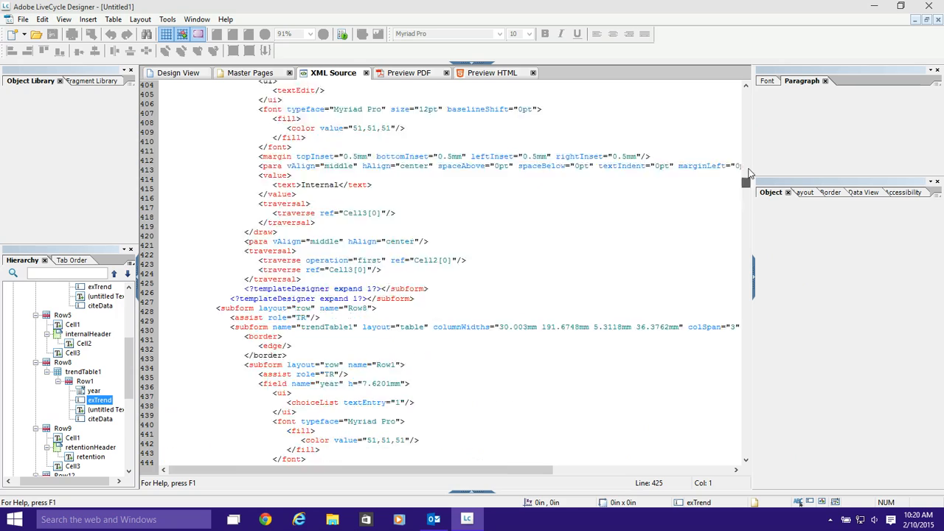
scroll(down, 3)
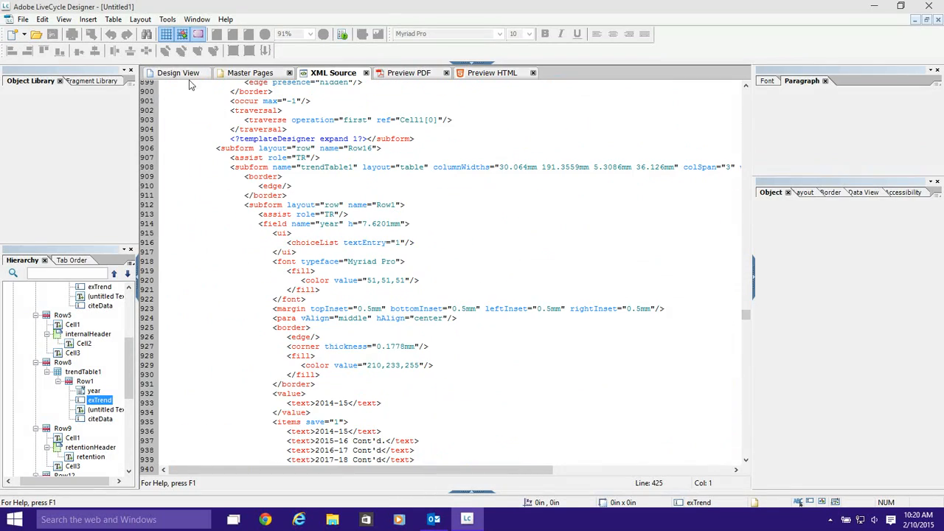
click(180, 73)
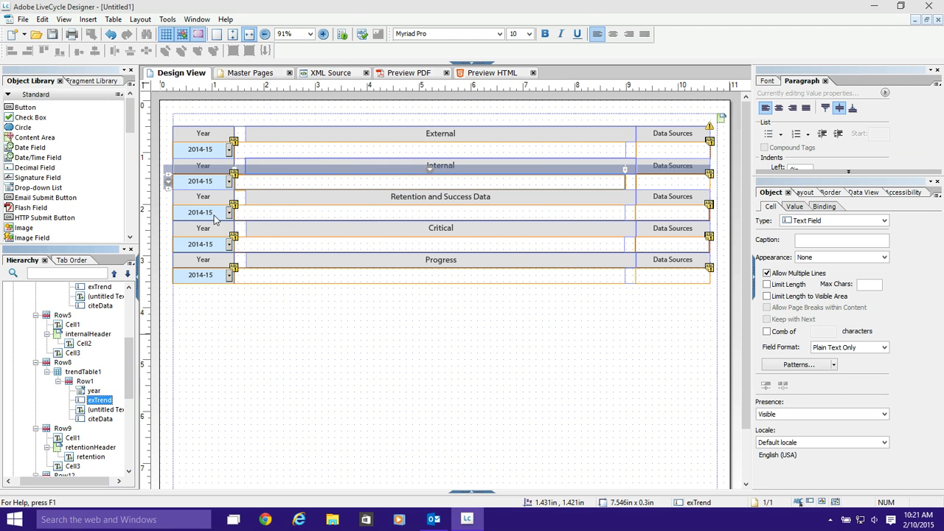
Scroll through the exTrend field's initialize, enter, exit and tooltip scripts in XML Source.
click(328, 73)
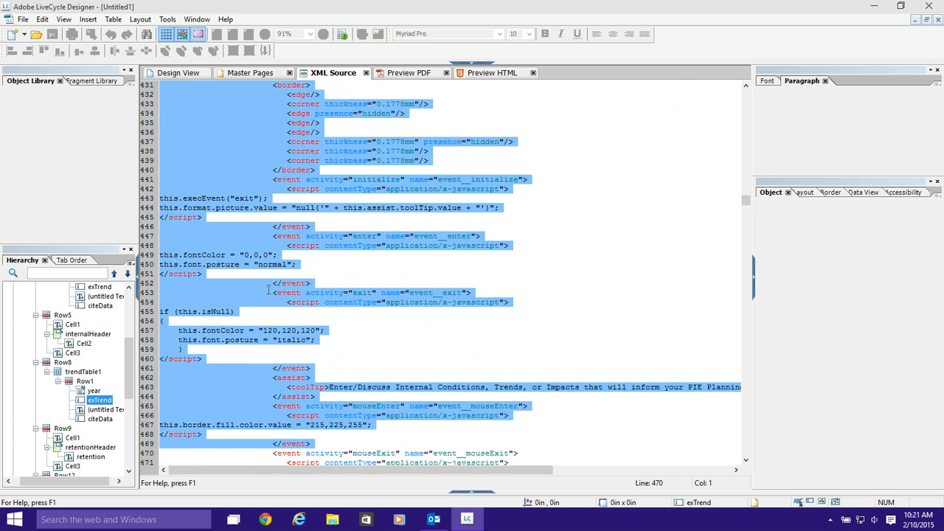
scroll(down, 3)
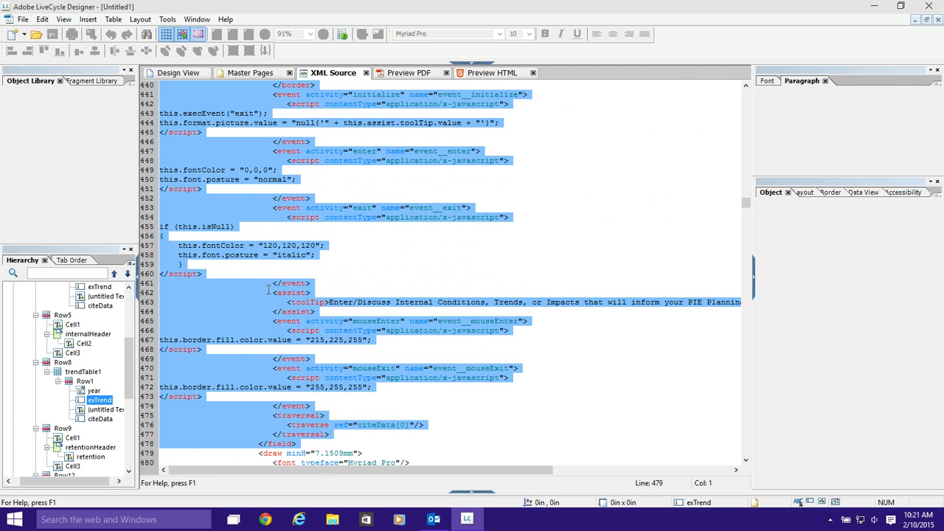
mouse_move(791, 155)
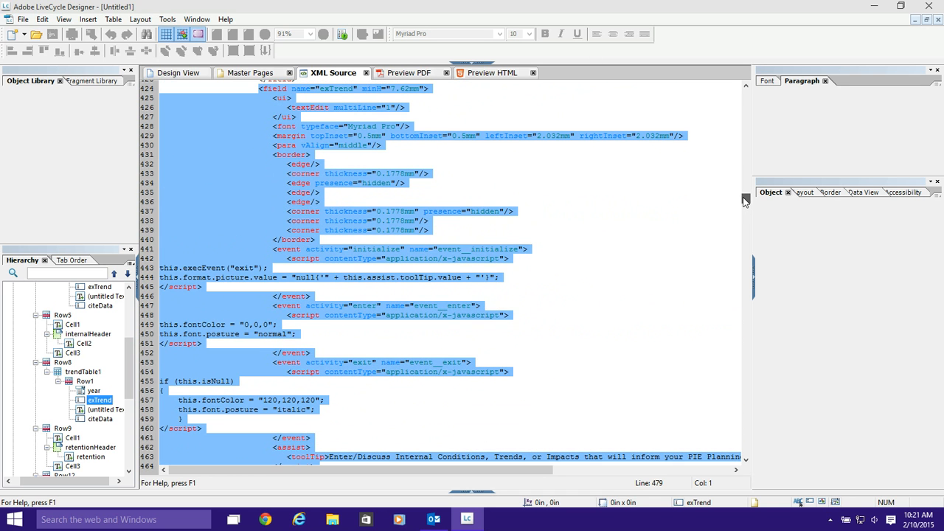
scroll(down, 3)
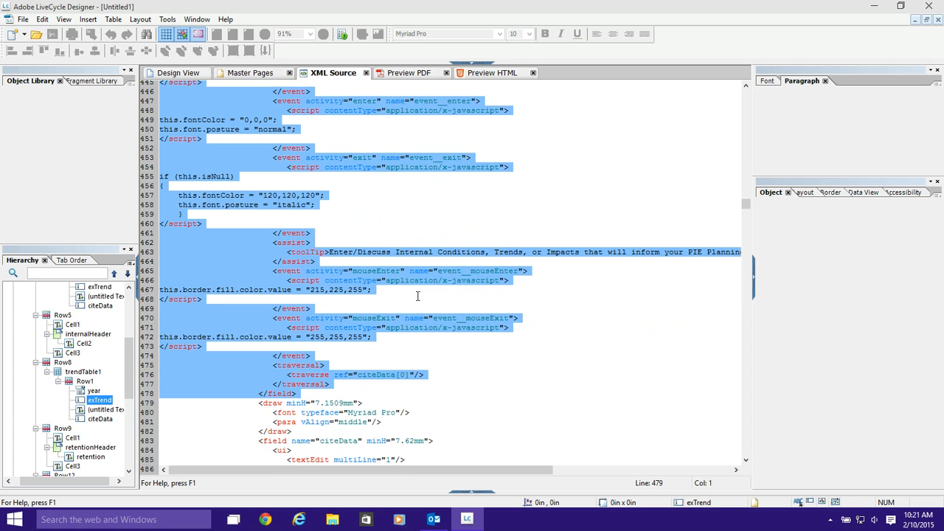
mouse_move(594, 266)
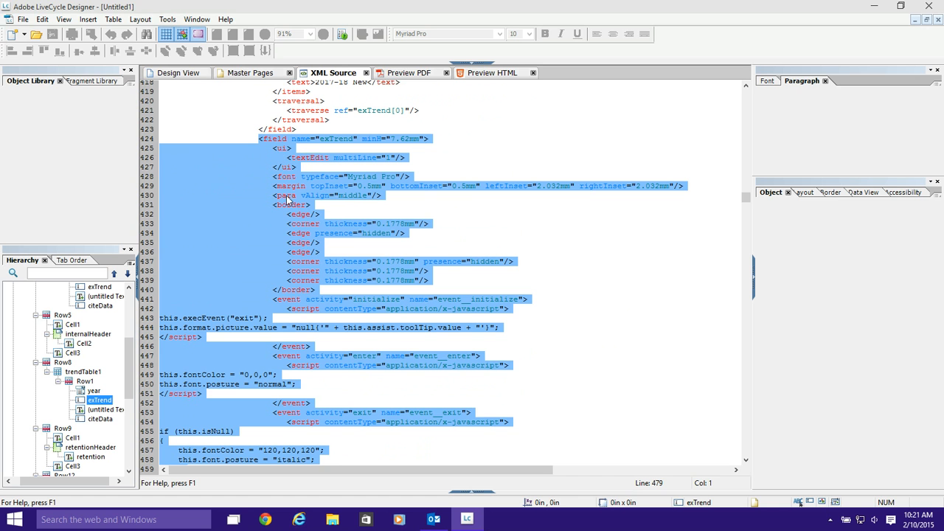
mouse_move(289, 303)
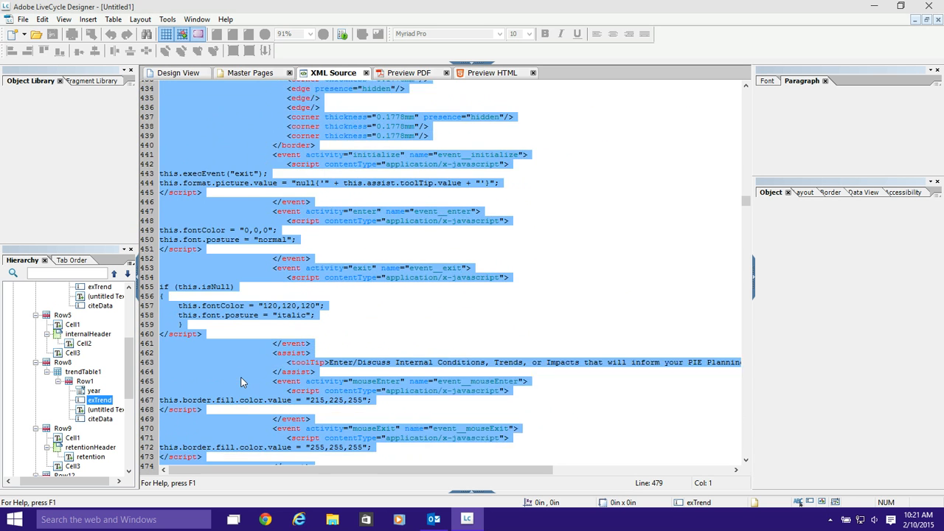
scroll(down, 3)
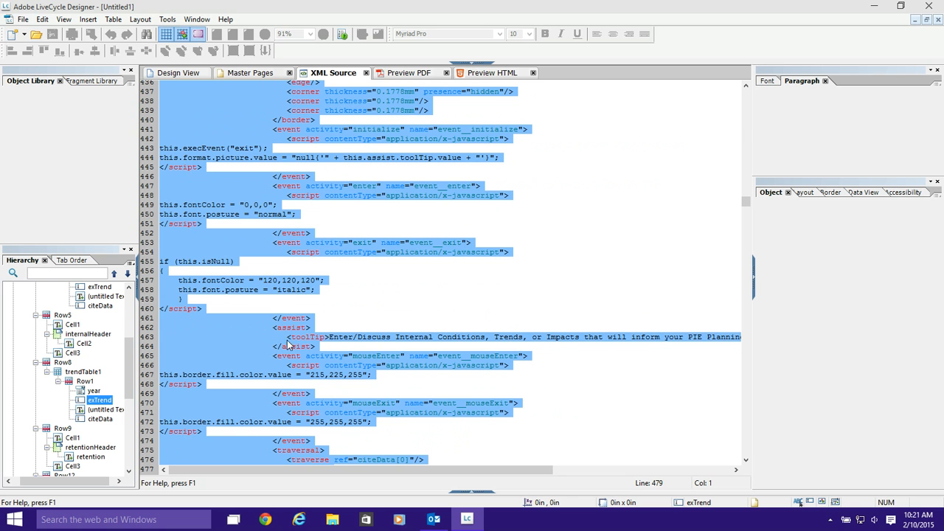
mouse_move(300, 375)
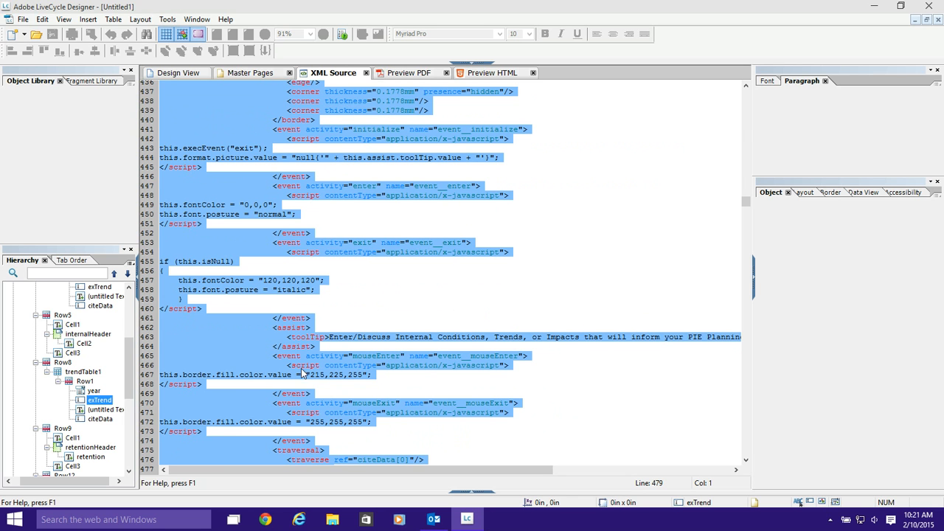
scroll(down, 3)
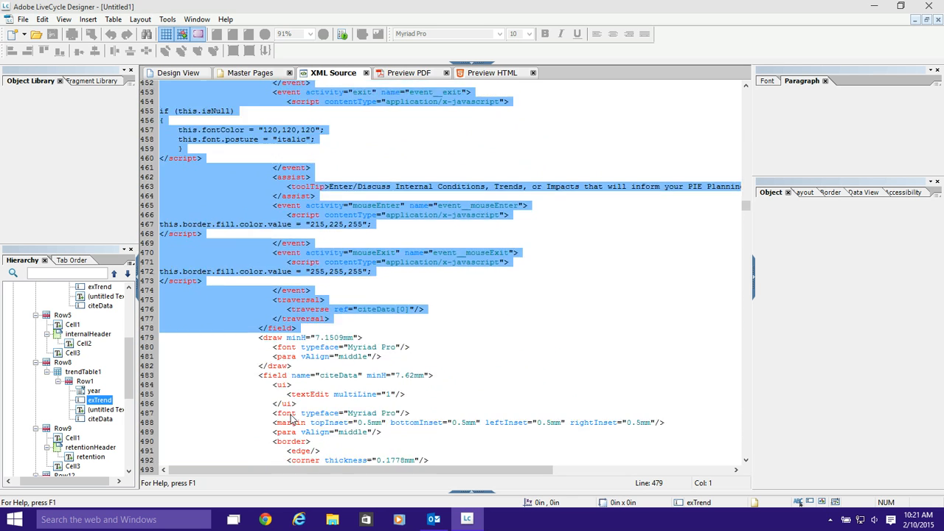
scroll(down, 3)
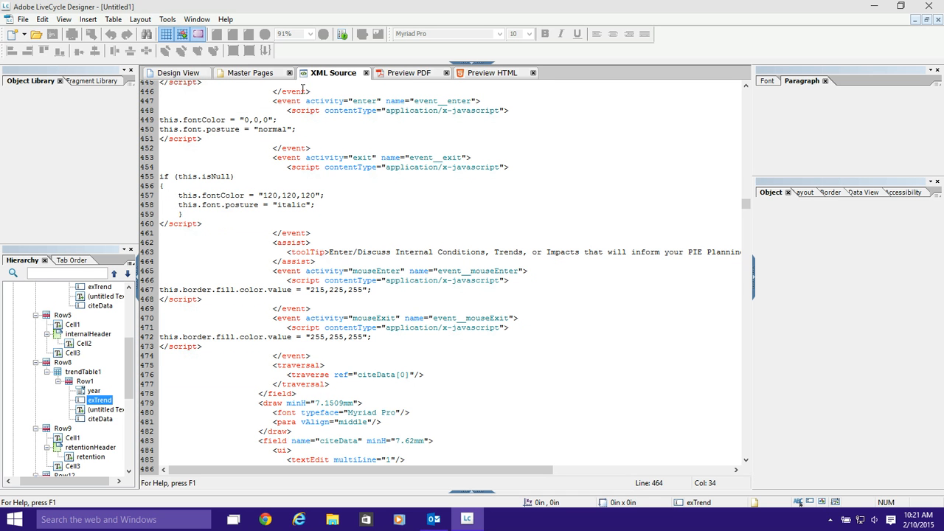
click(177, 72)
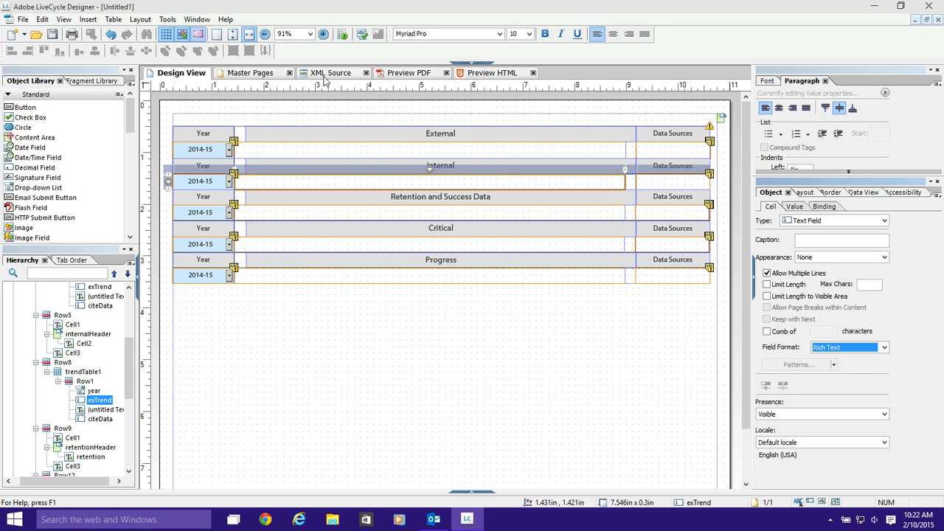
Inspect exTrend's XML source for the new text/html exData value block, then return to Design View.
click(333, 72)
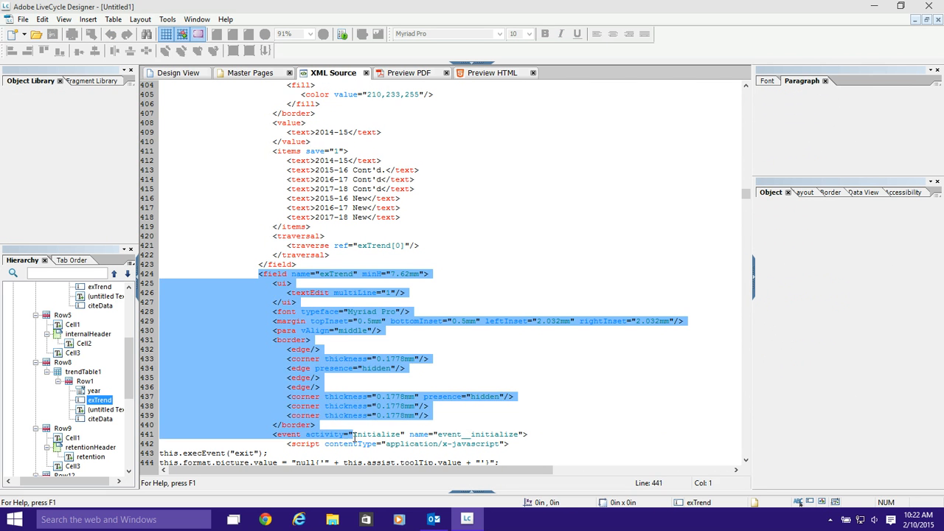
scroll(down, 3)
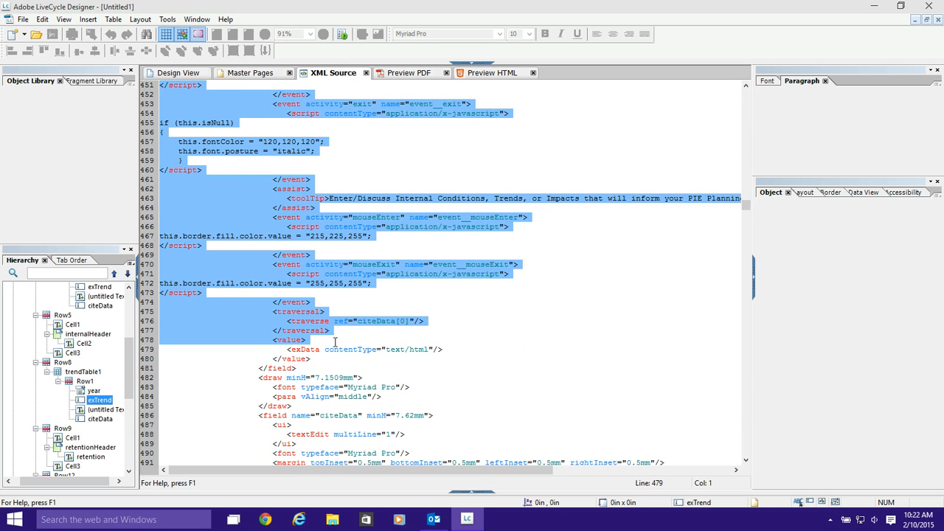
click(300, 368)
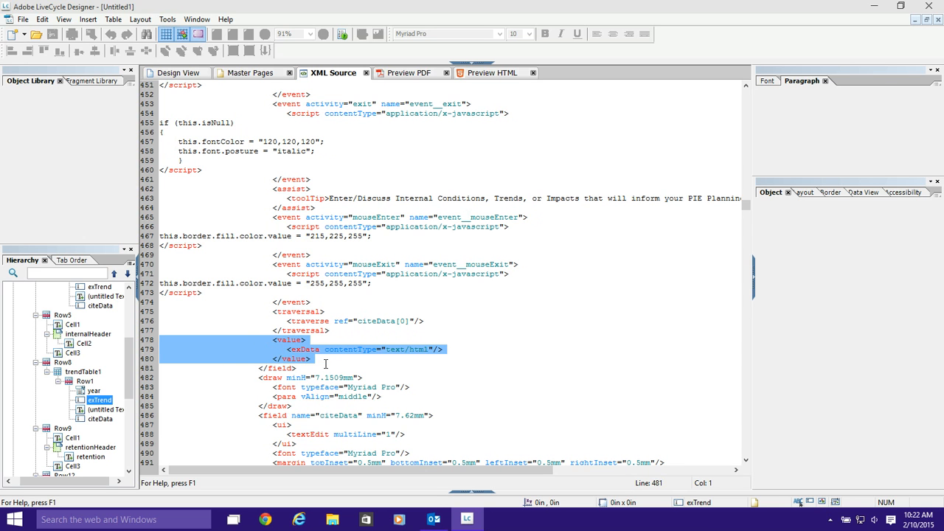
mouse_move(324, 367)
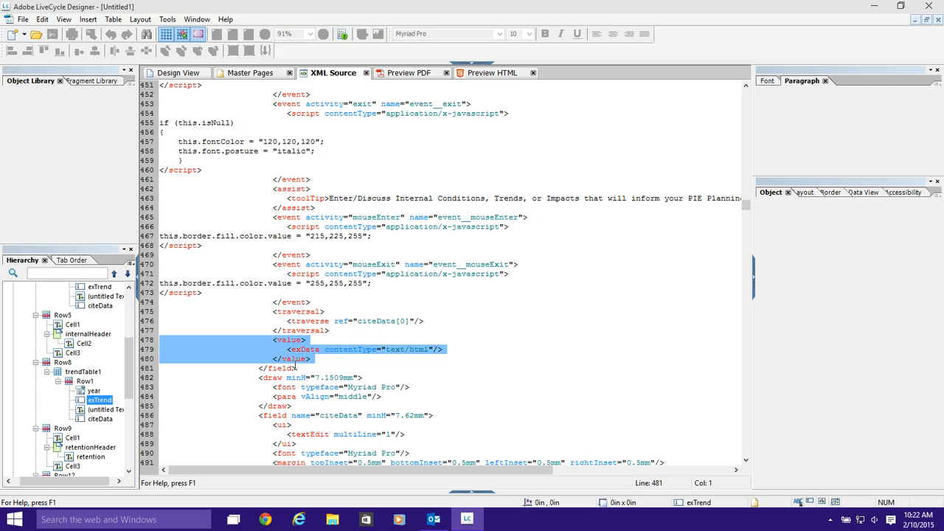
mouse_move(274, 359)
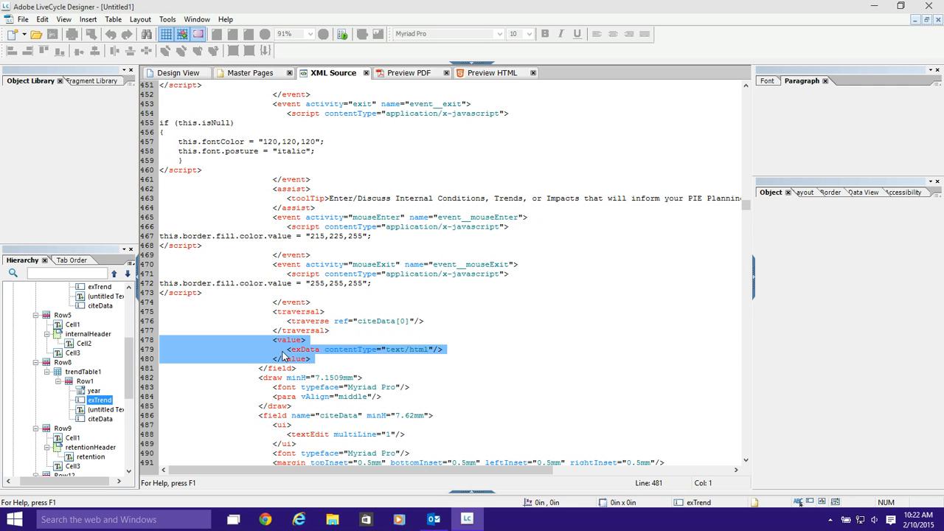
mouse_move(386, 351)
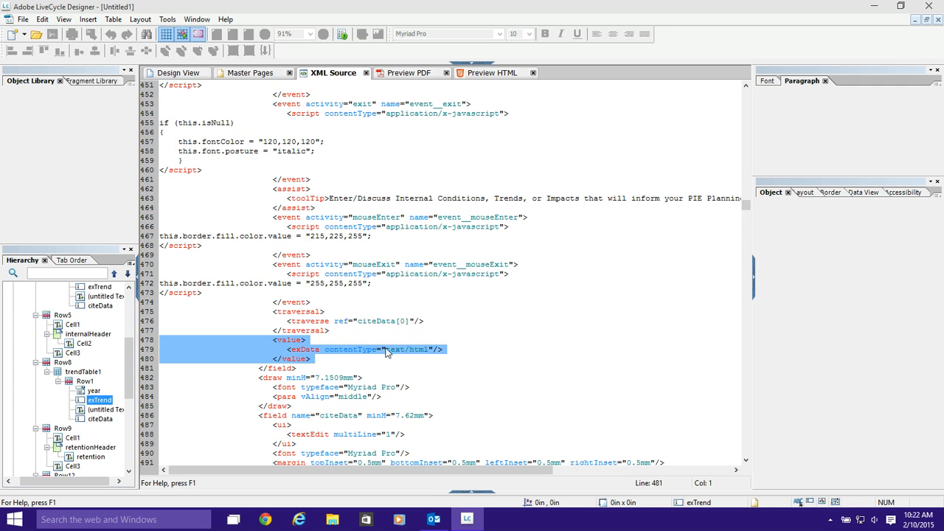
mouse_move(329, 353)
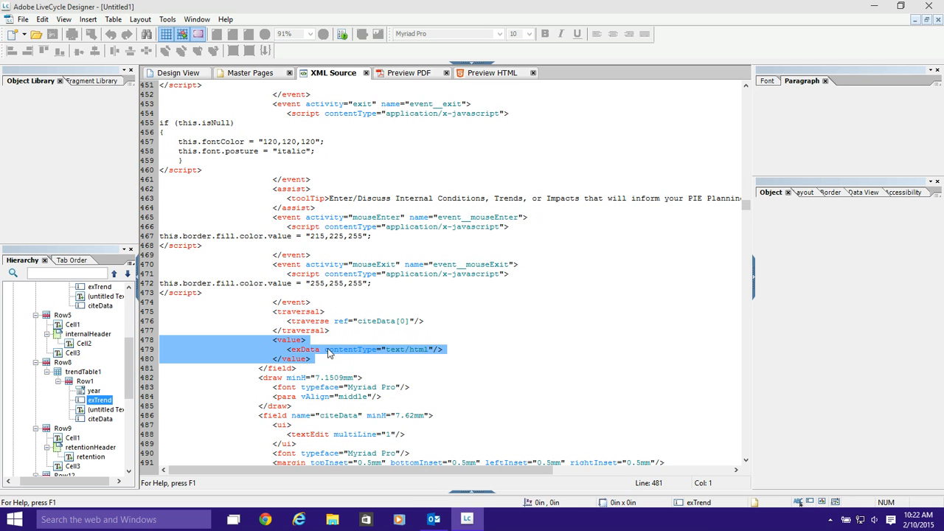
mouse_move(345, 353)
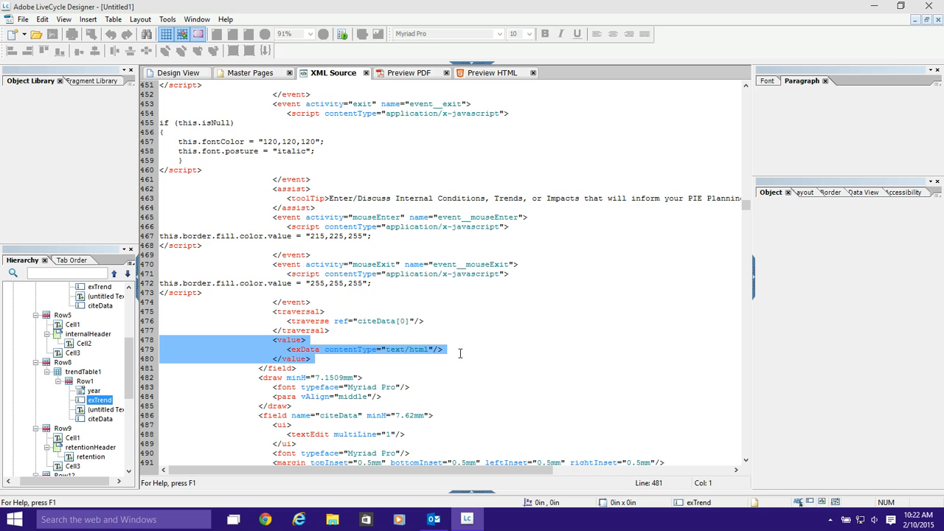
click(448, 349)
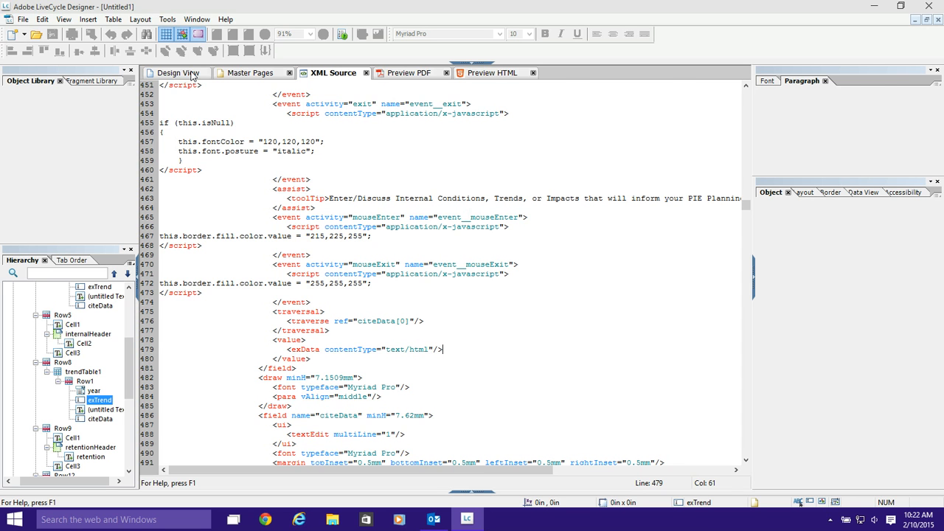
click(177, 73)
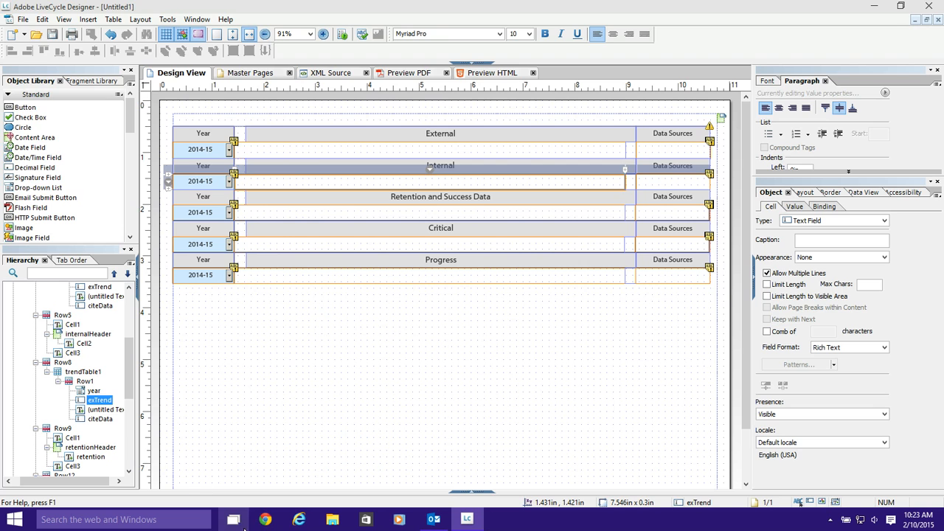
click(257, 520)
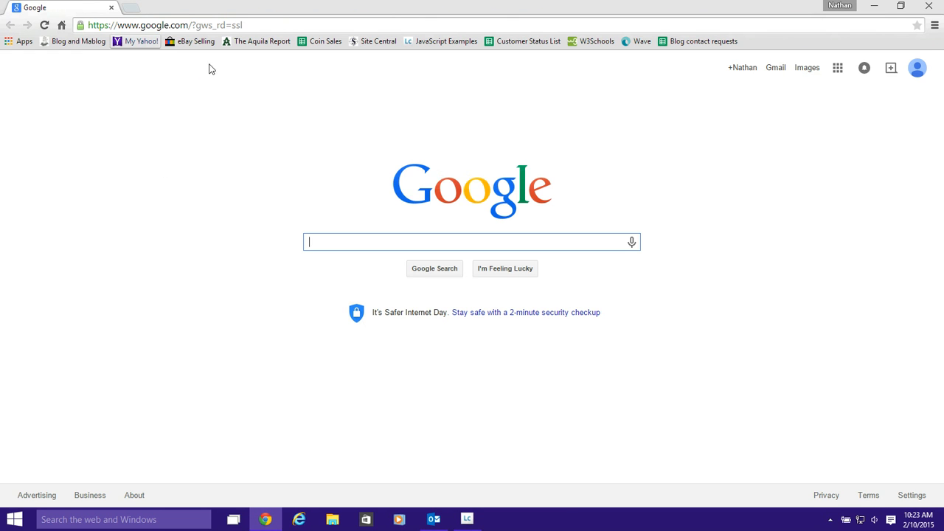
mouse_move(408, 311)
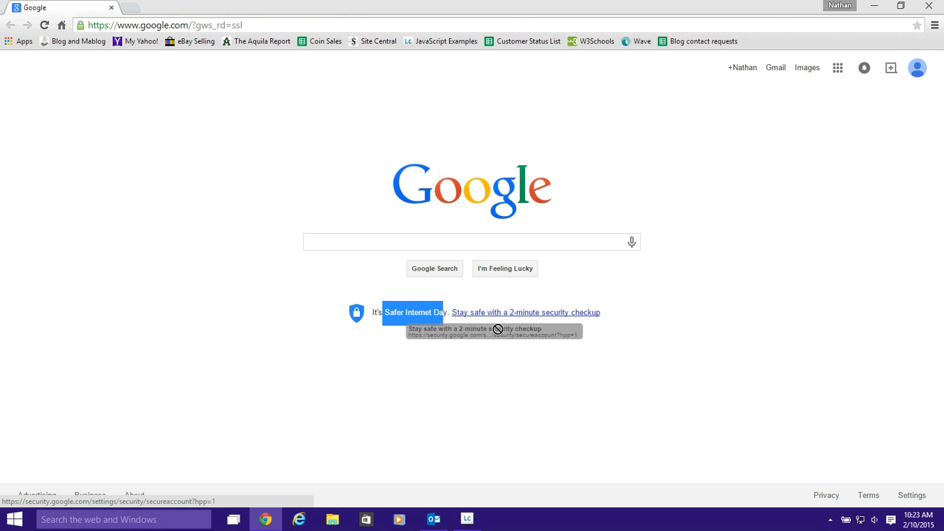
mouse_move(744, 96)
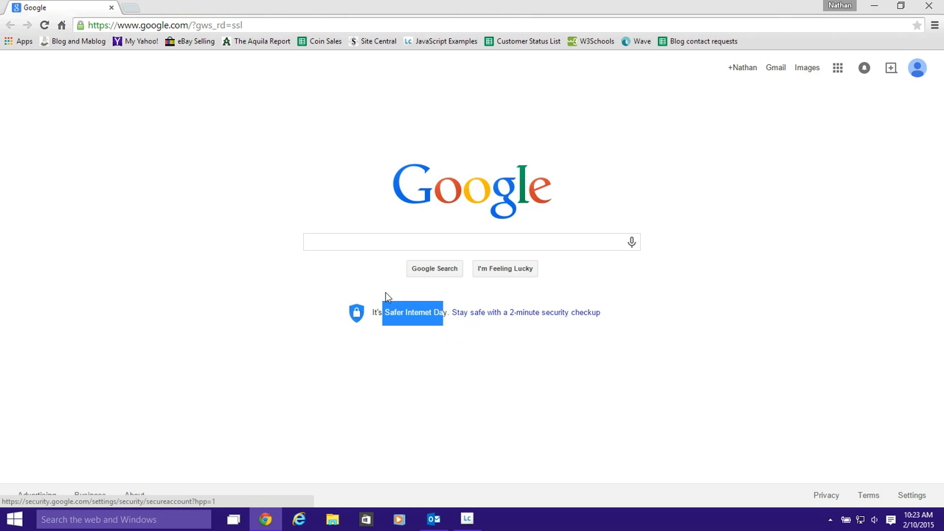
mouse_move(383, 73)
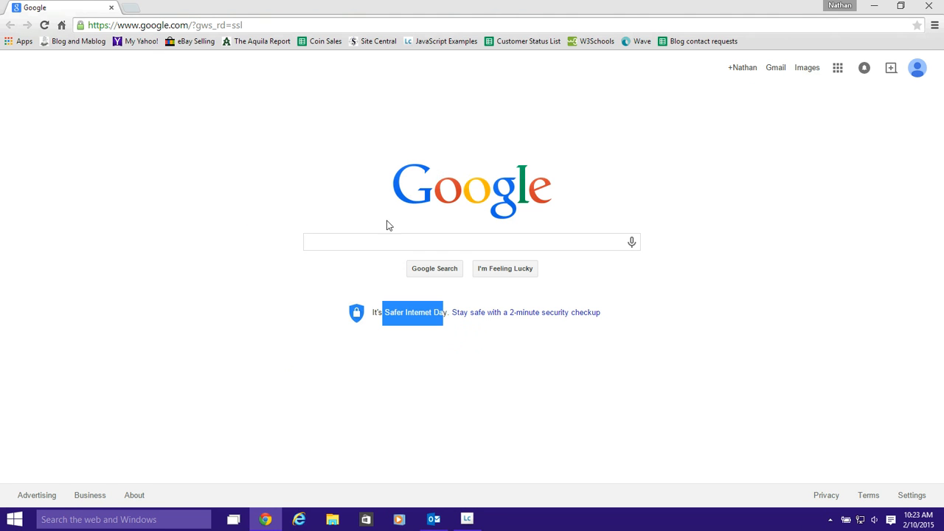
mouse_move(710, 434)
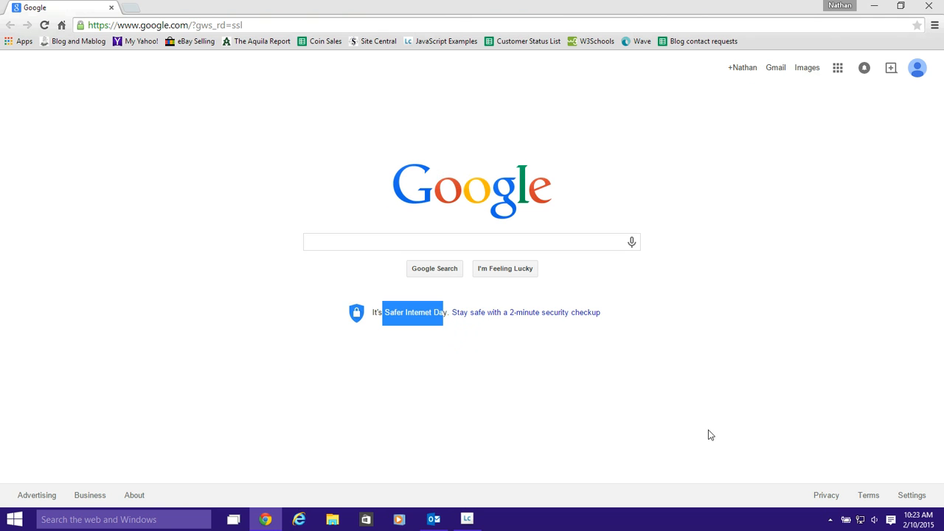
mouse_move(39, 51)
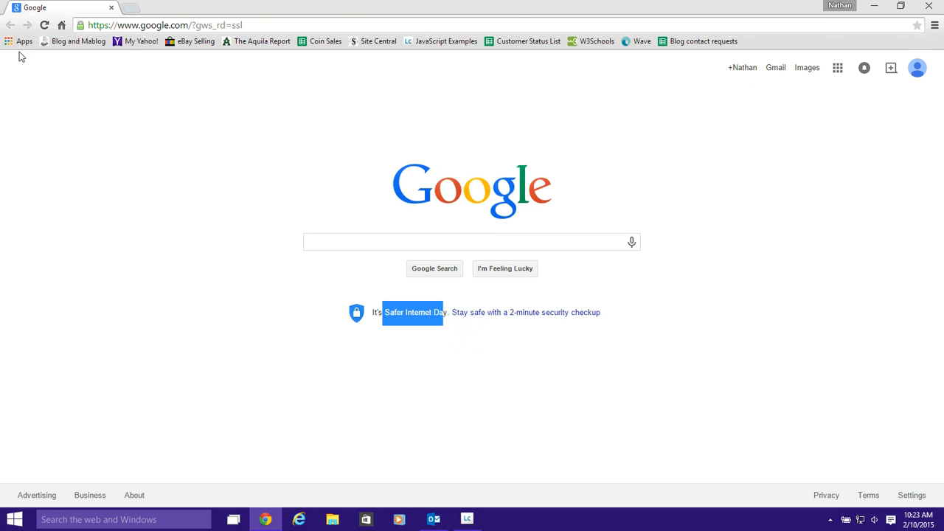
mouse_move(27, 112)
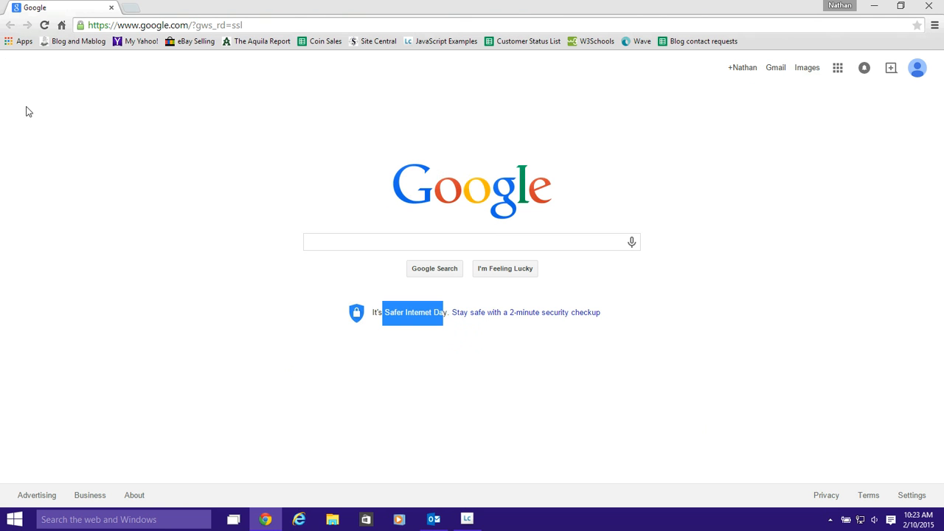
mouse_move(93, 171)
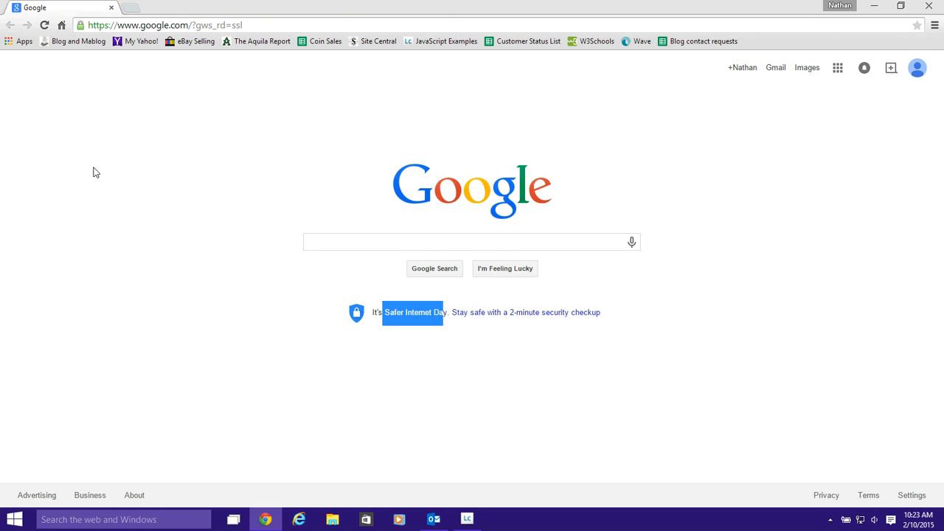
mouse_move(87, 108)
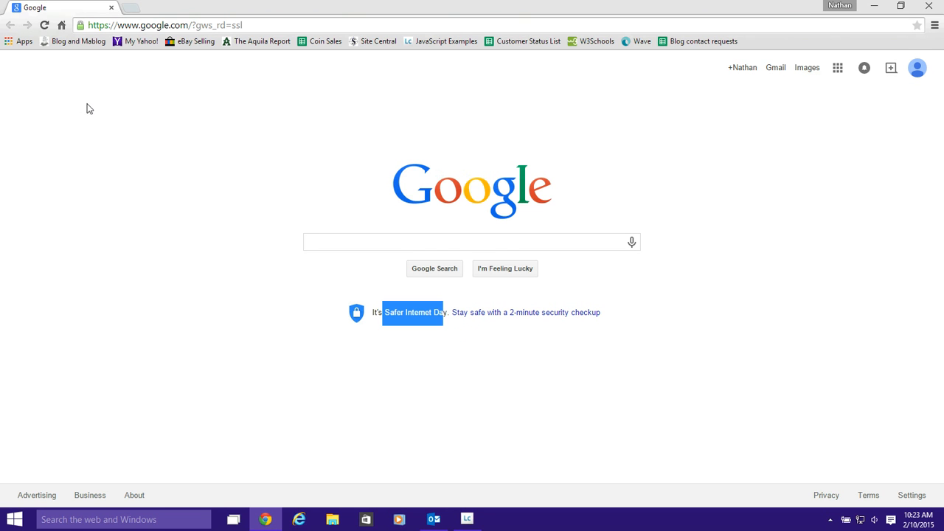
mouse_move(82, 109)
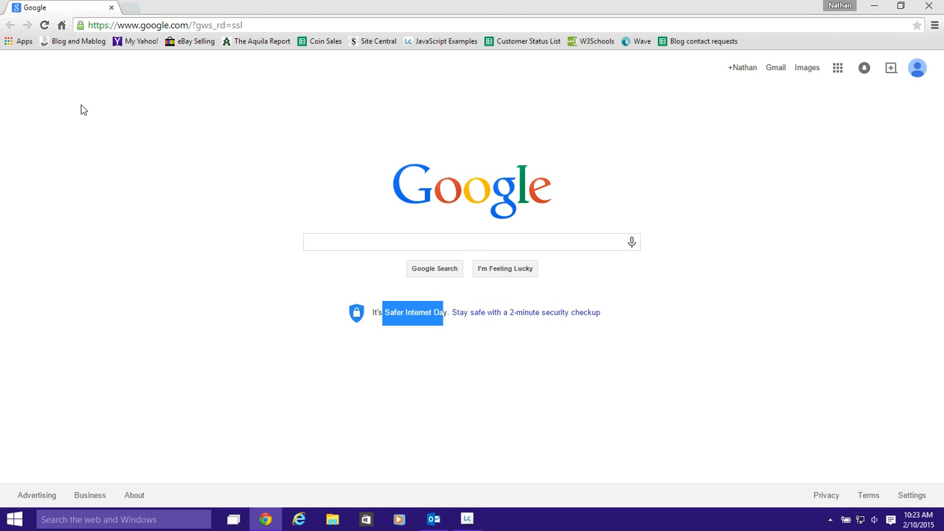
mouse_move(276, 160)
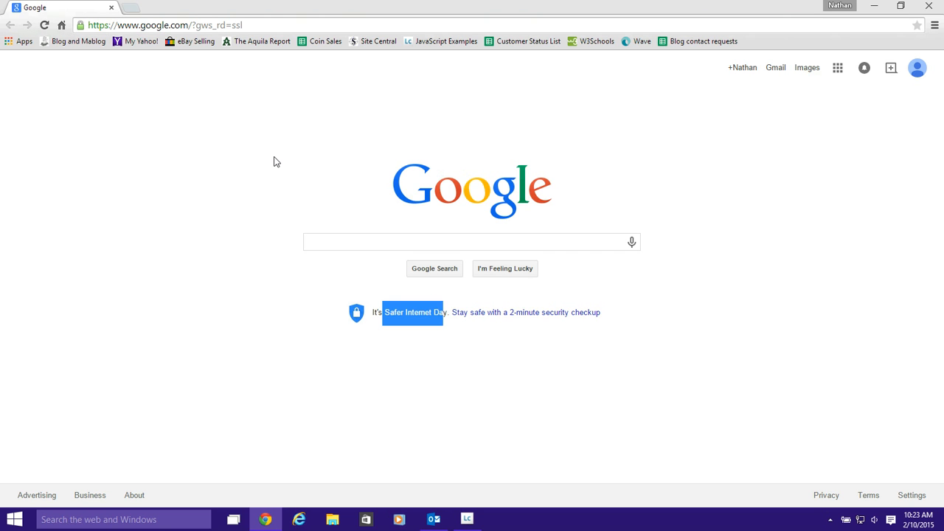
mouse_move(288, 472)
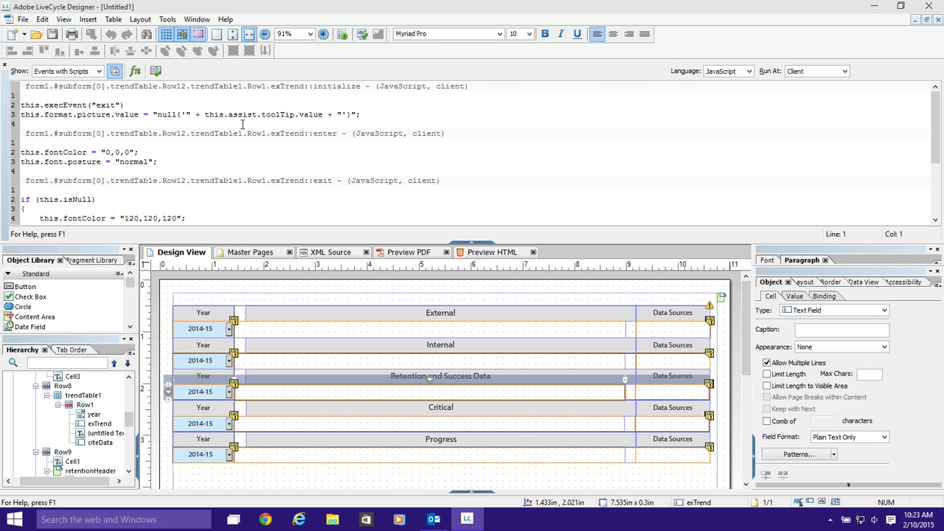
Select the opening lines of the exTrend field's event scripts in the Script Editor.
drag(229, 114, 361, 115)
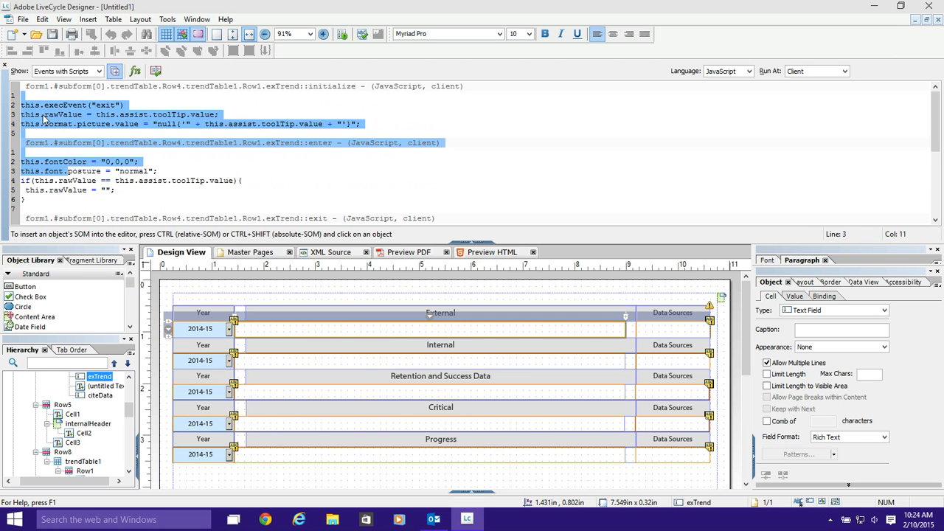
Comment out the this.format.picture.value line in exTrend's initialize script, keeping tooltip-as-value.
scroll(down, 3)
text(//)
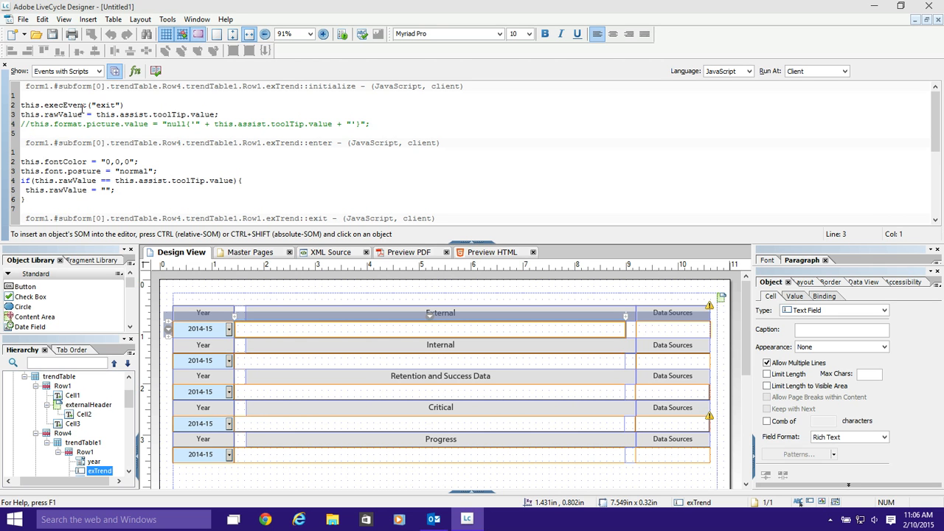
triple_click(110, 115)
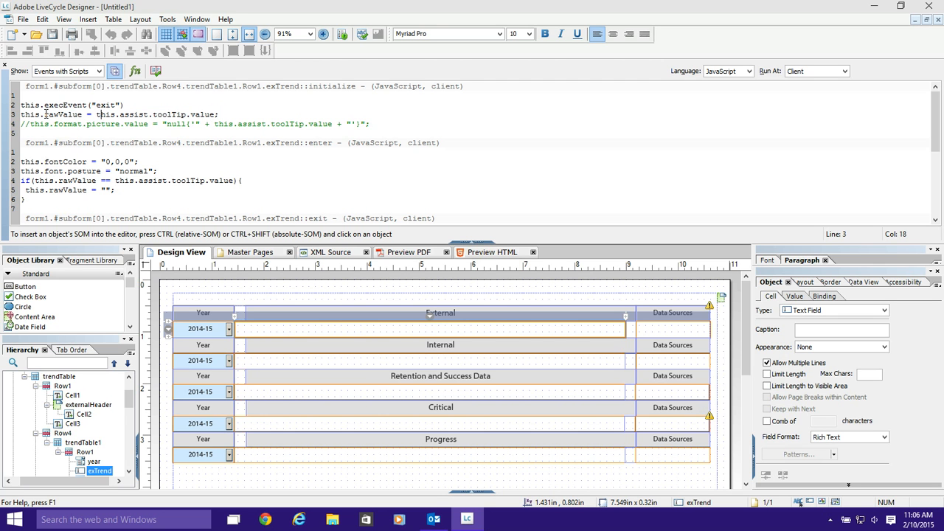
double_click(64, 117)
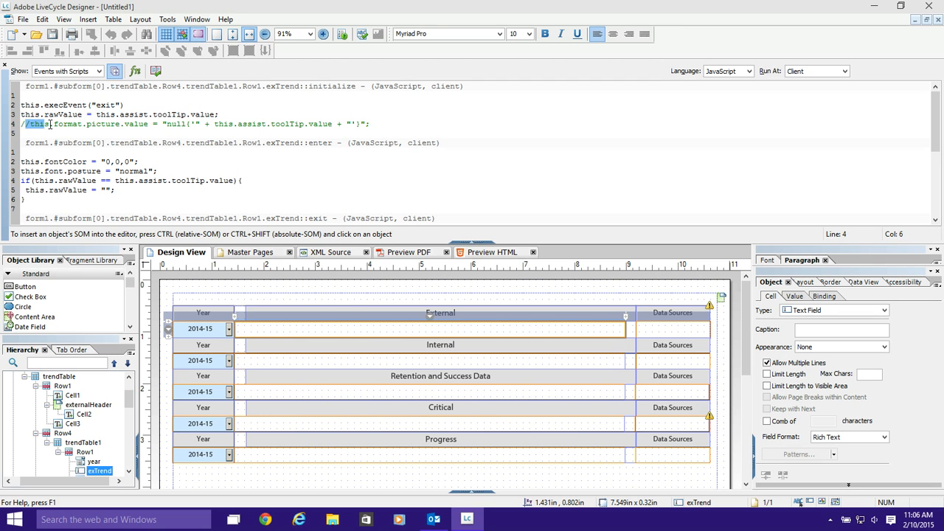
drag(32, 123, 147, 123)
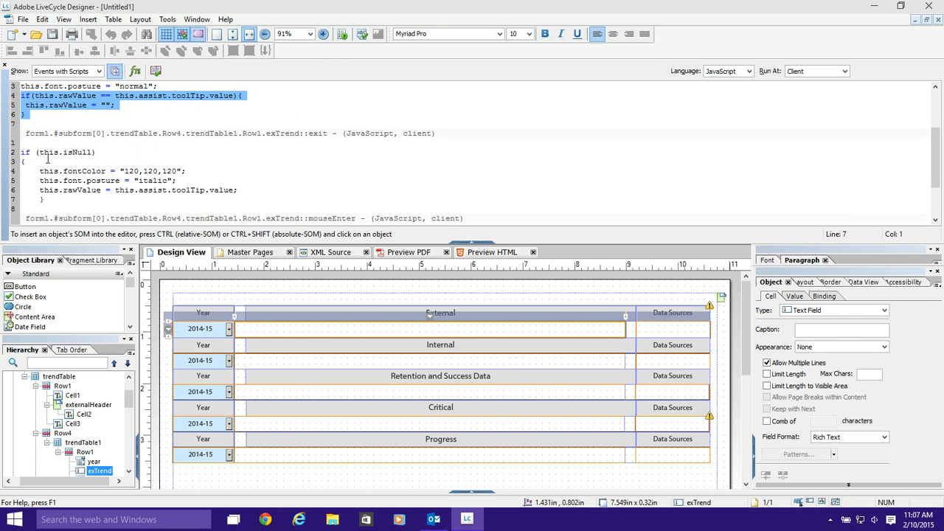
mouse_move(131, 197)
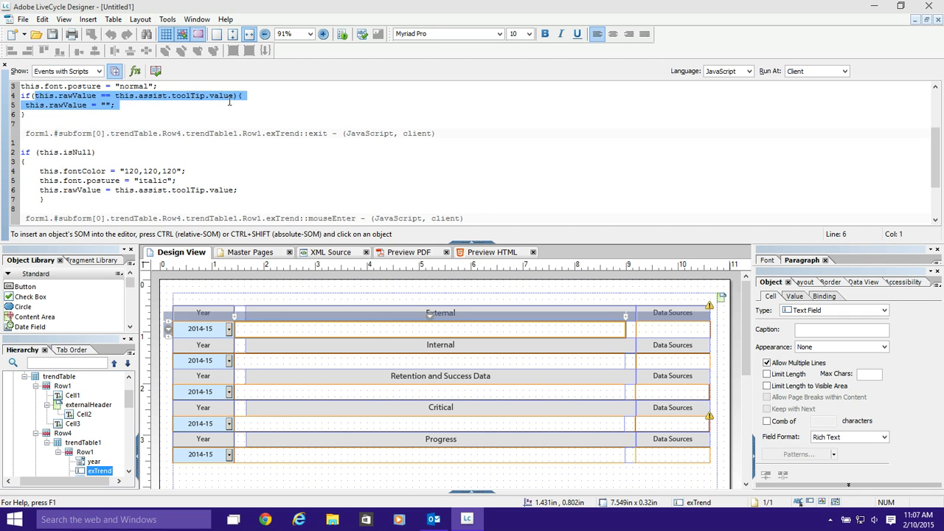
click(112, 105)
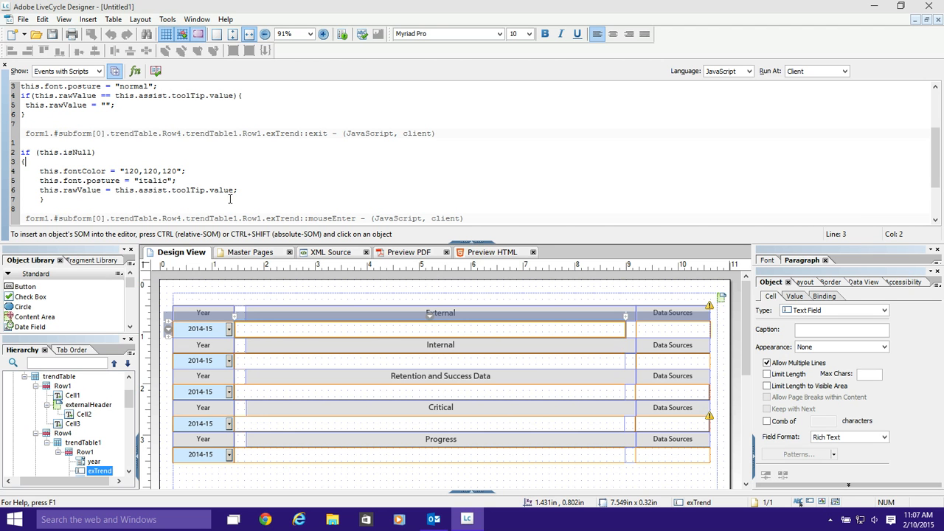
Review exTrend's event scripts and show its value type as User Entered – Optional.
click(238, 190)
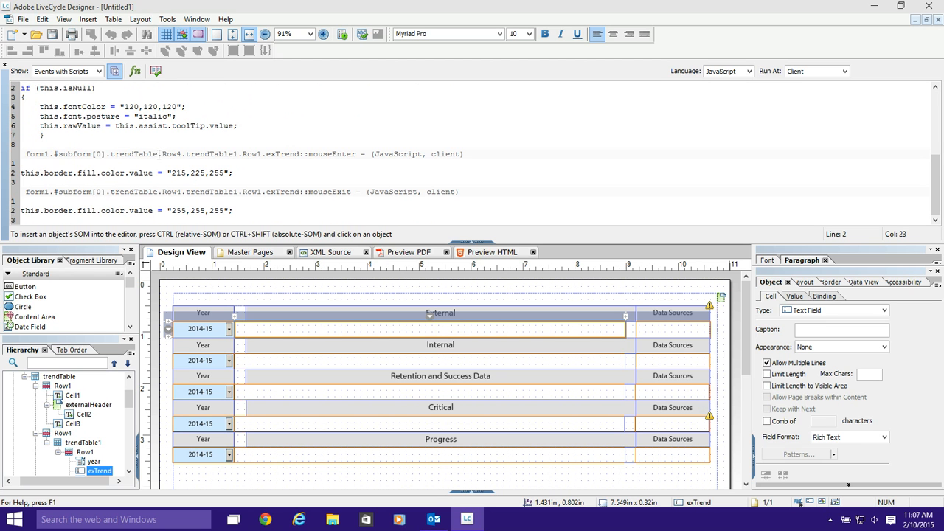
click(186, 106)
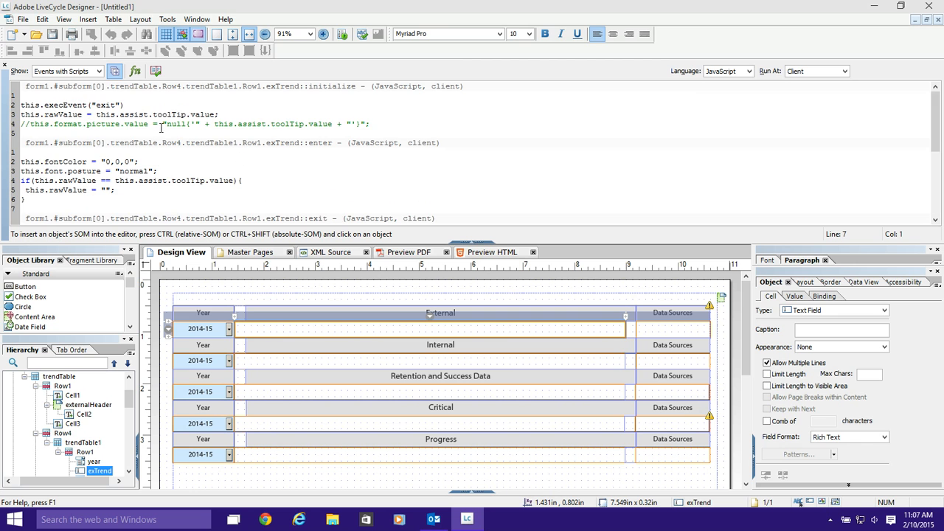
double_click(100, 124)
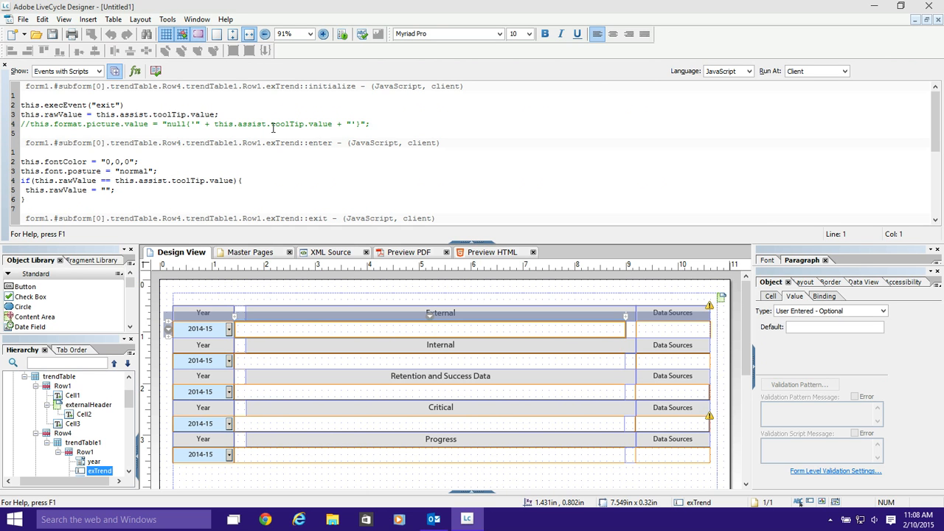
mouse_move(228, 110)
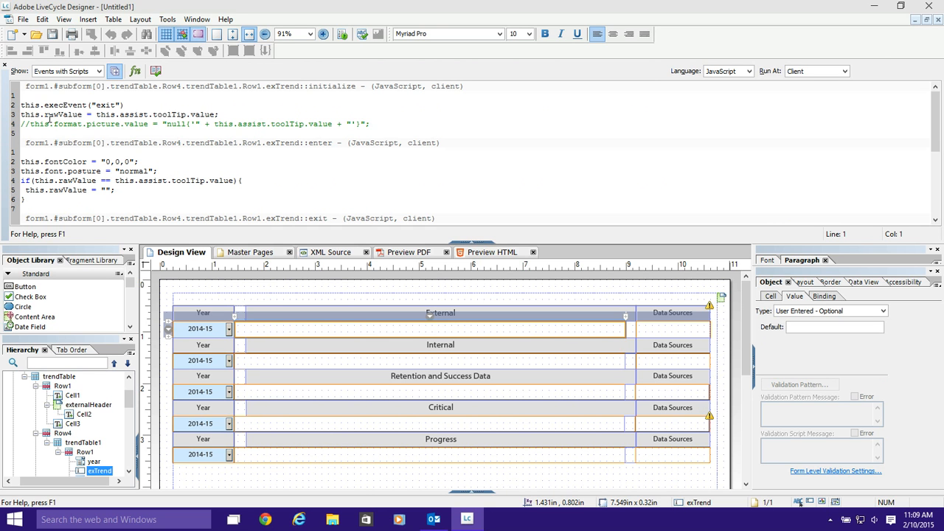
mouse_move(126, 123)
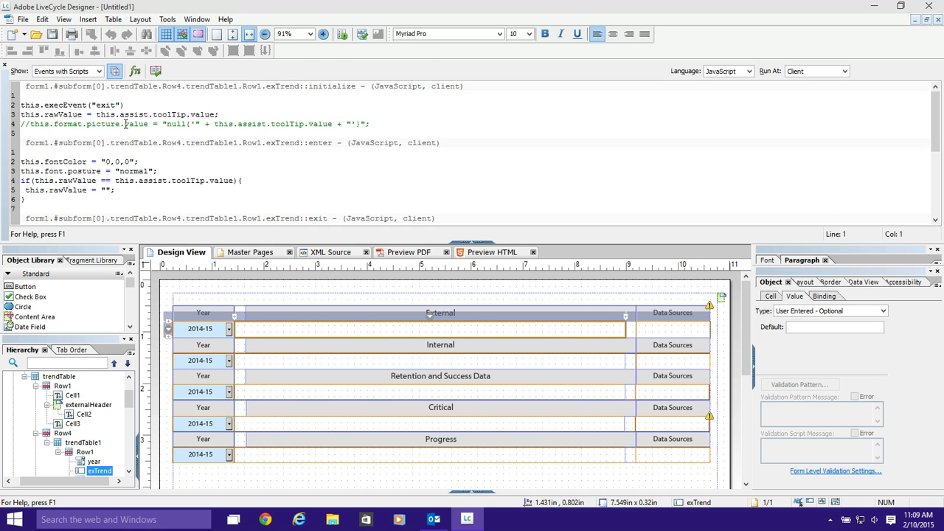
drag(49, 105, 81, 114)
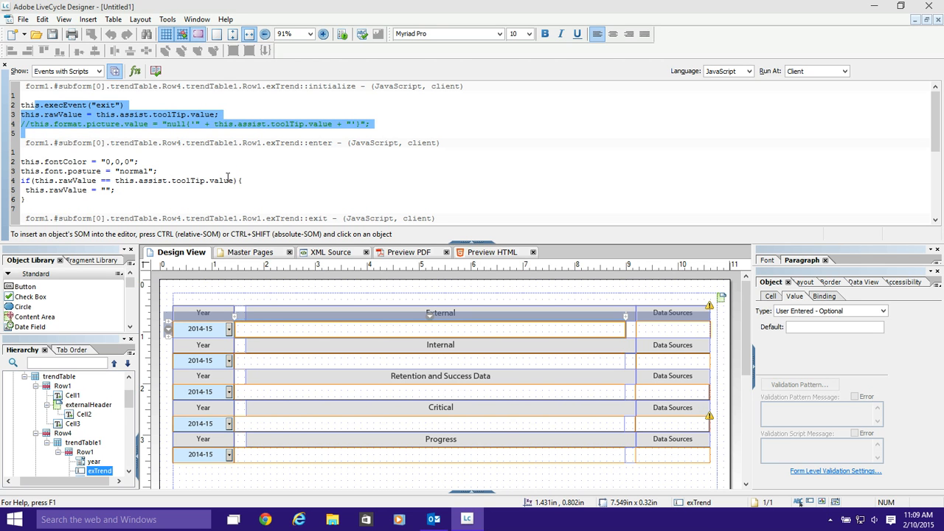
mouse_move(450, 241)
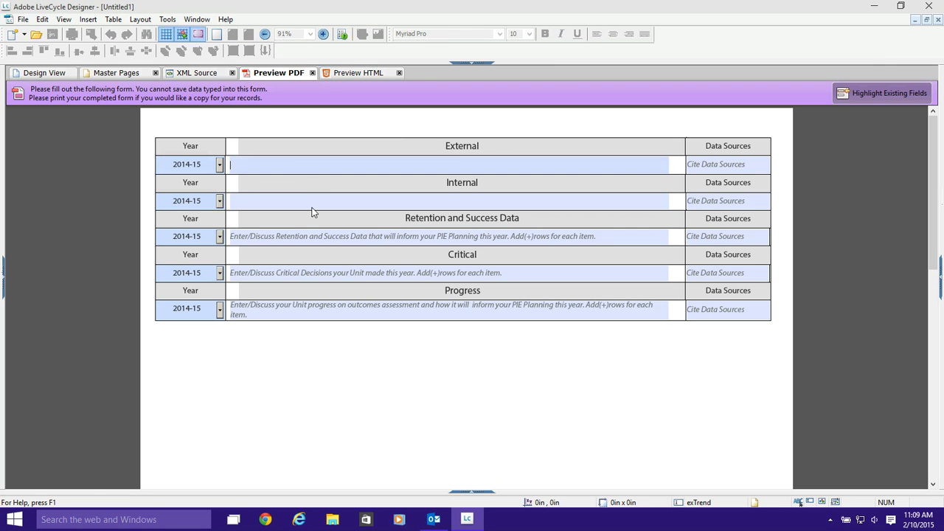
Test the grey italic hint text in the Internal field, then return to design layout.
click(288, 201)
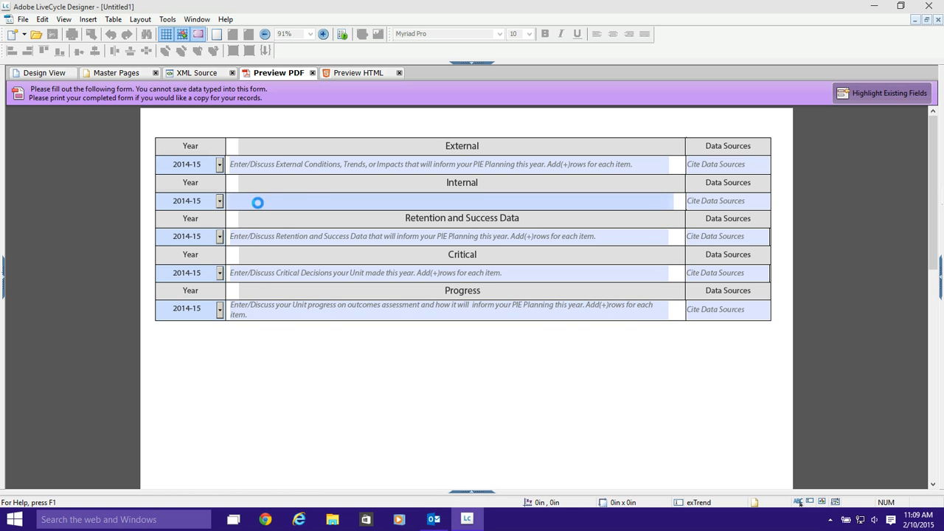
click(43, 72)
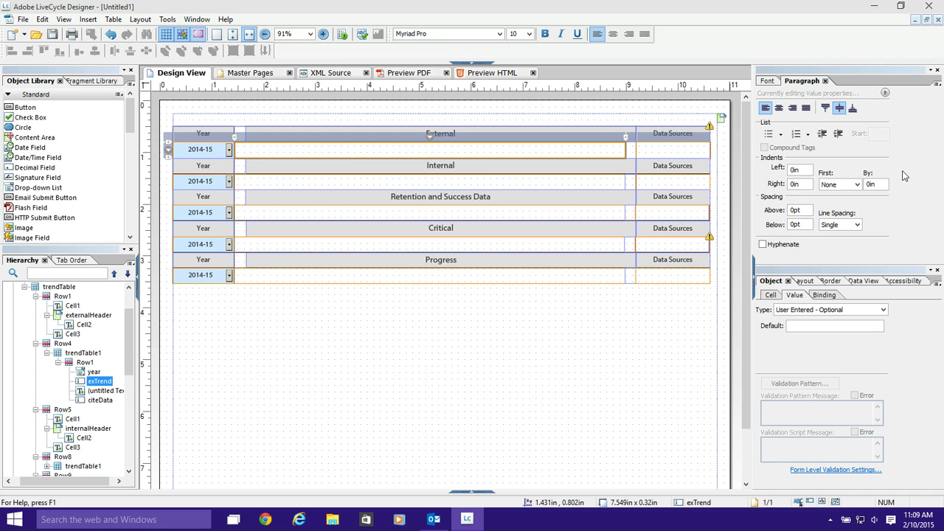
mouse_move(895, 168)
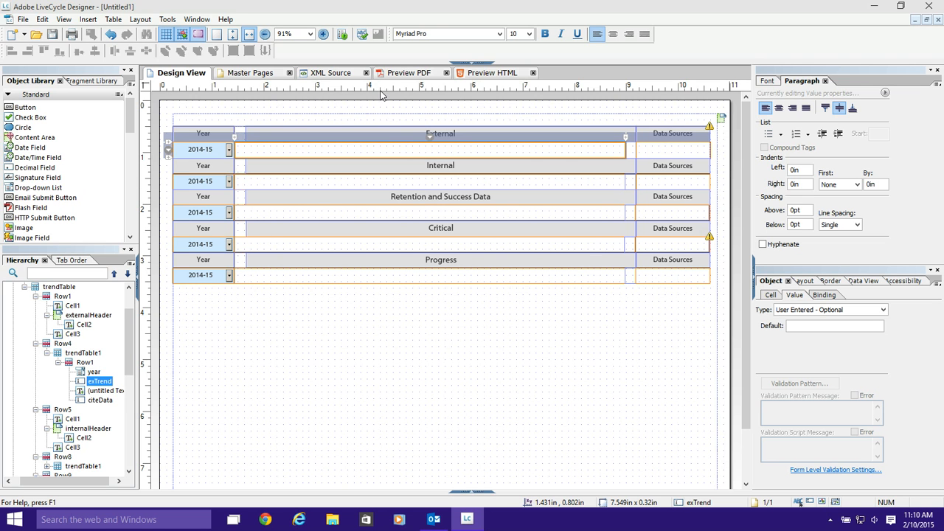
mouse_move(238, 151)
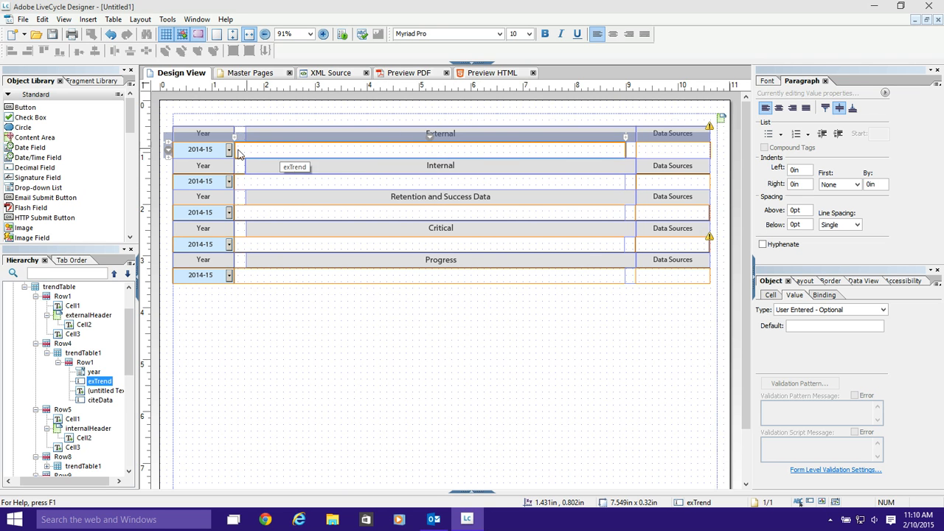